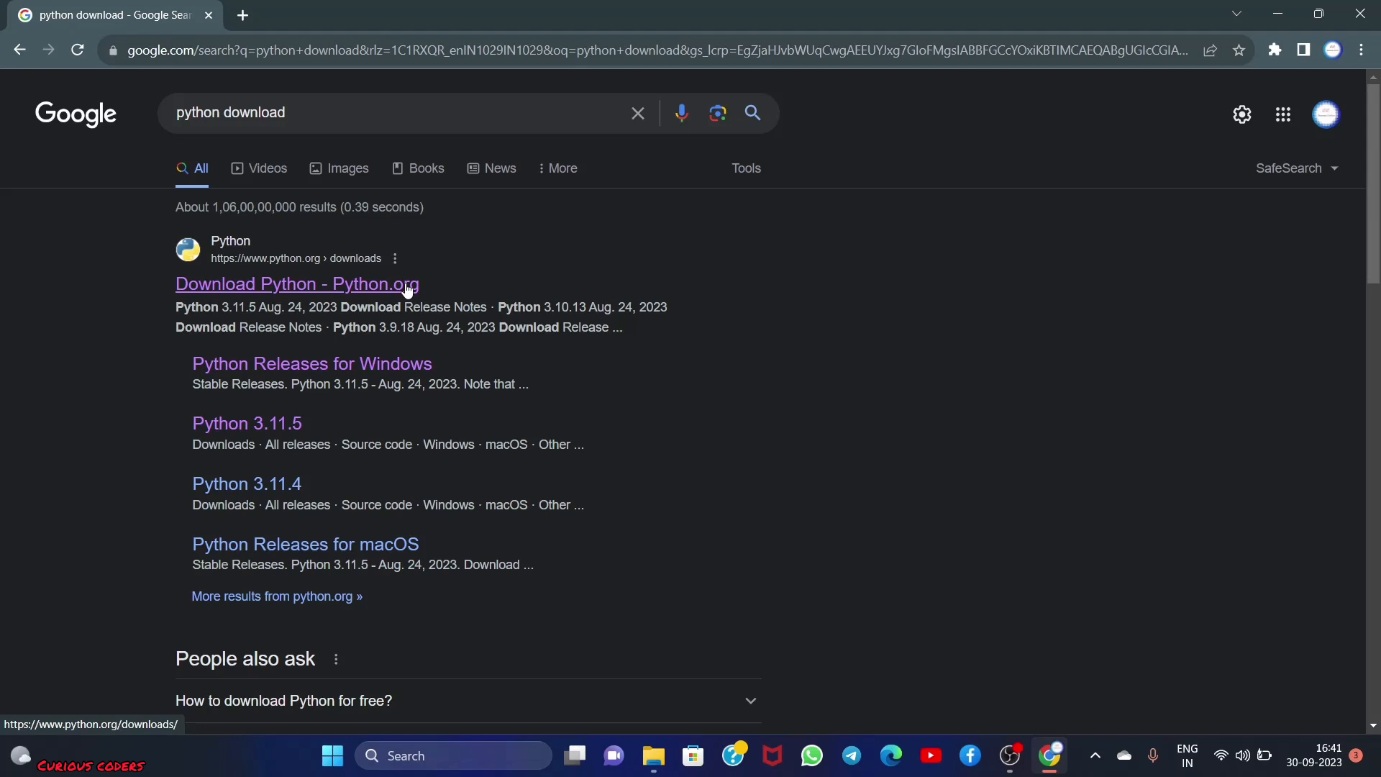
Download the Python 3.11.5 Windows installer (64-bit) from python.org's Windows releases page
left_click(296, 283)
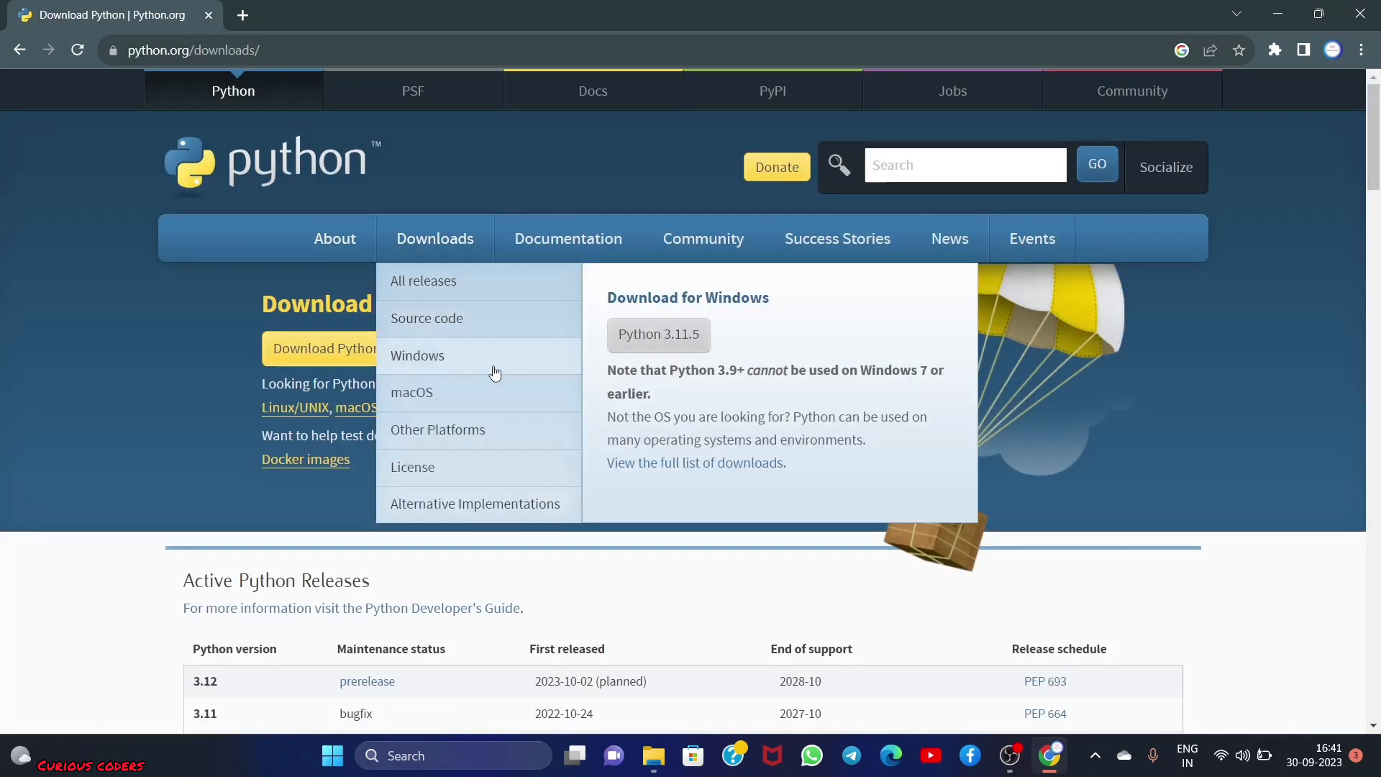
left_click(417, 355)
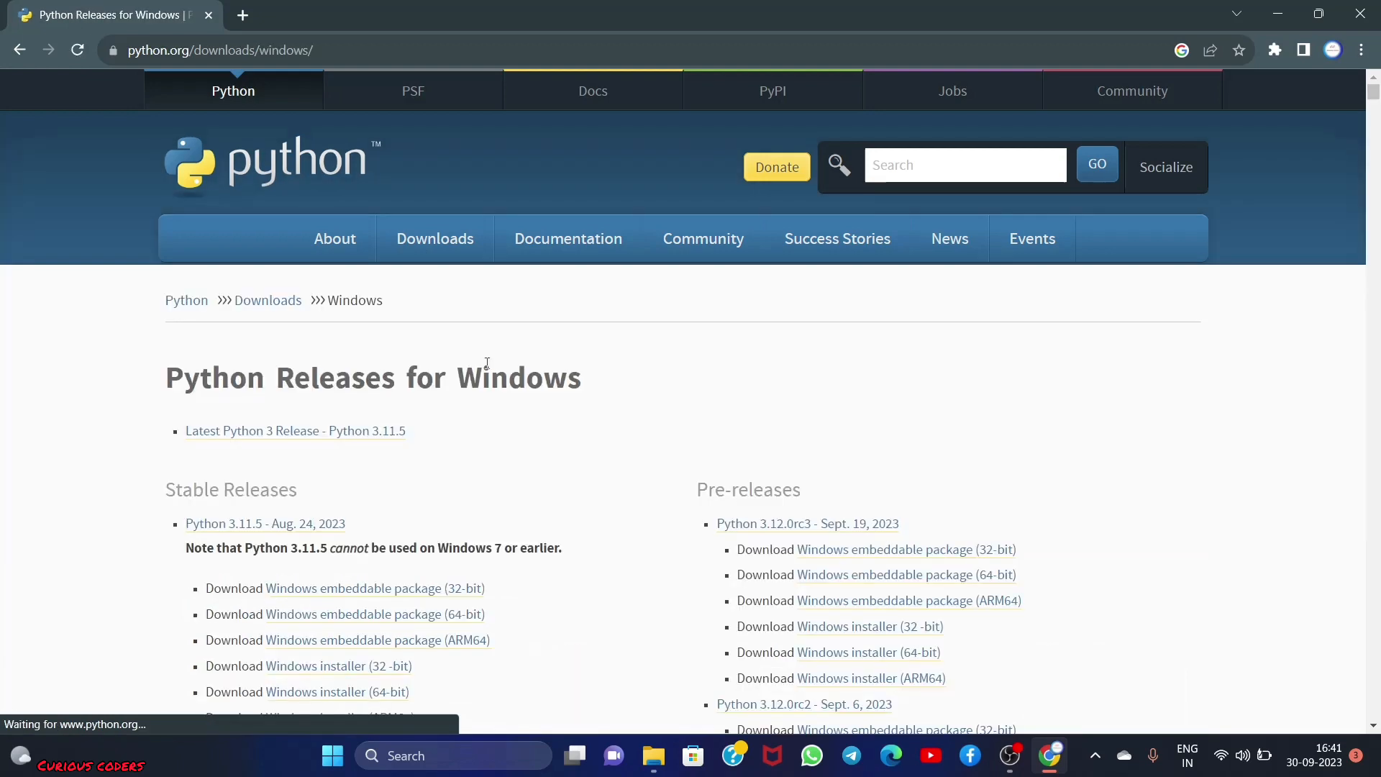
scroll("down", 3)
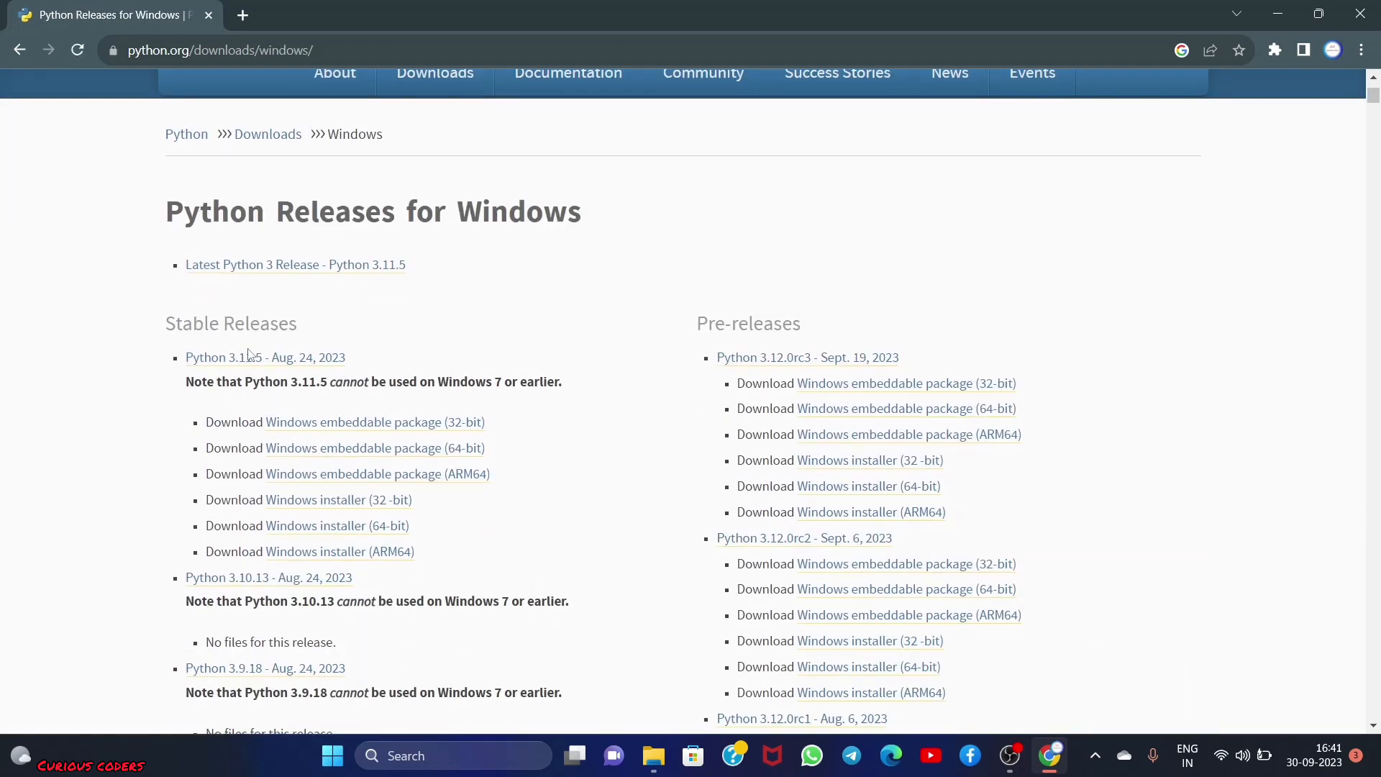
mouse_move(224, 357)
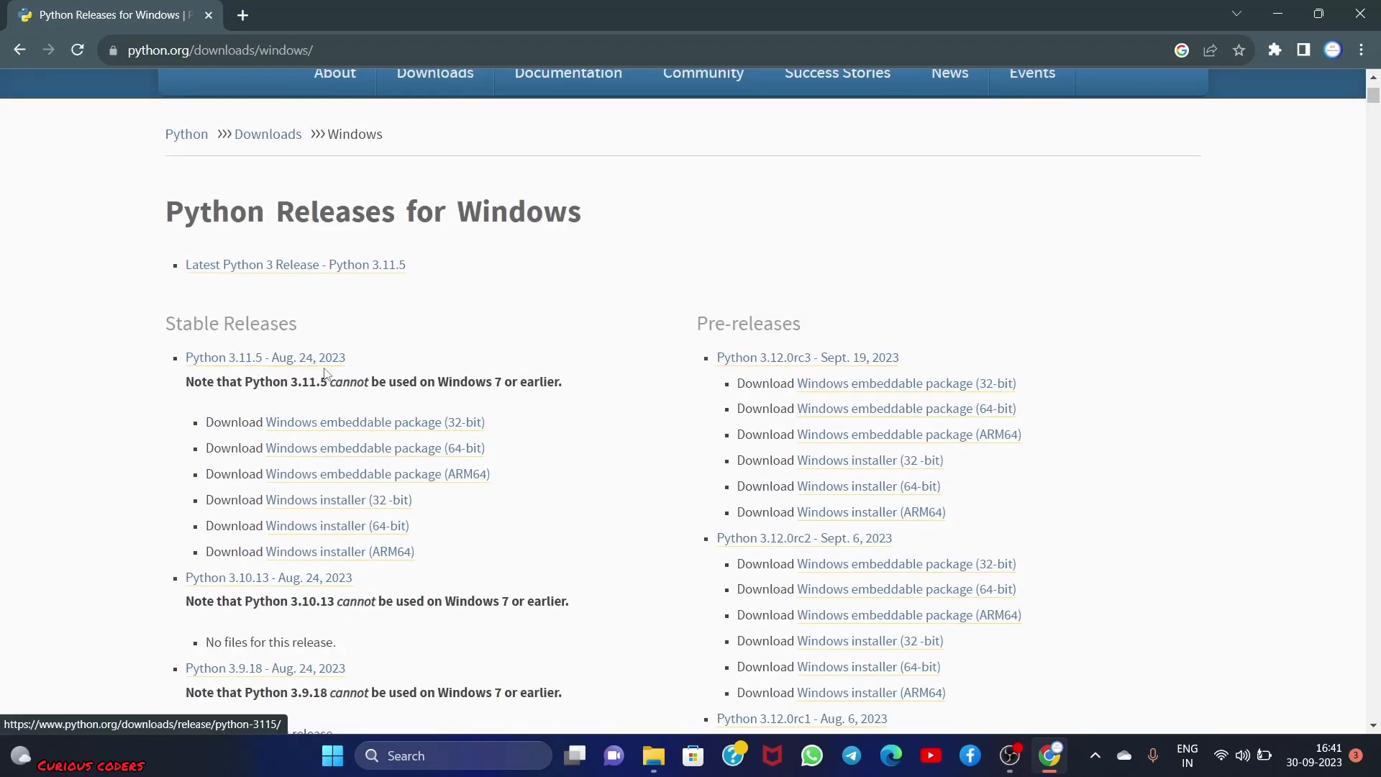
scroll("down", 3)
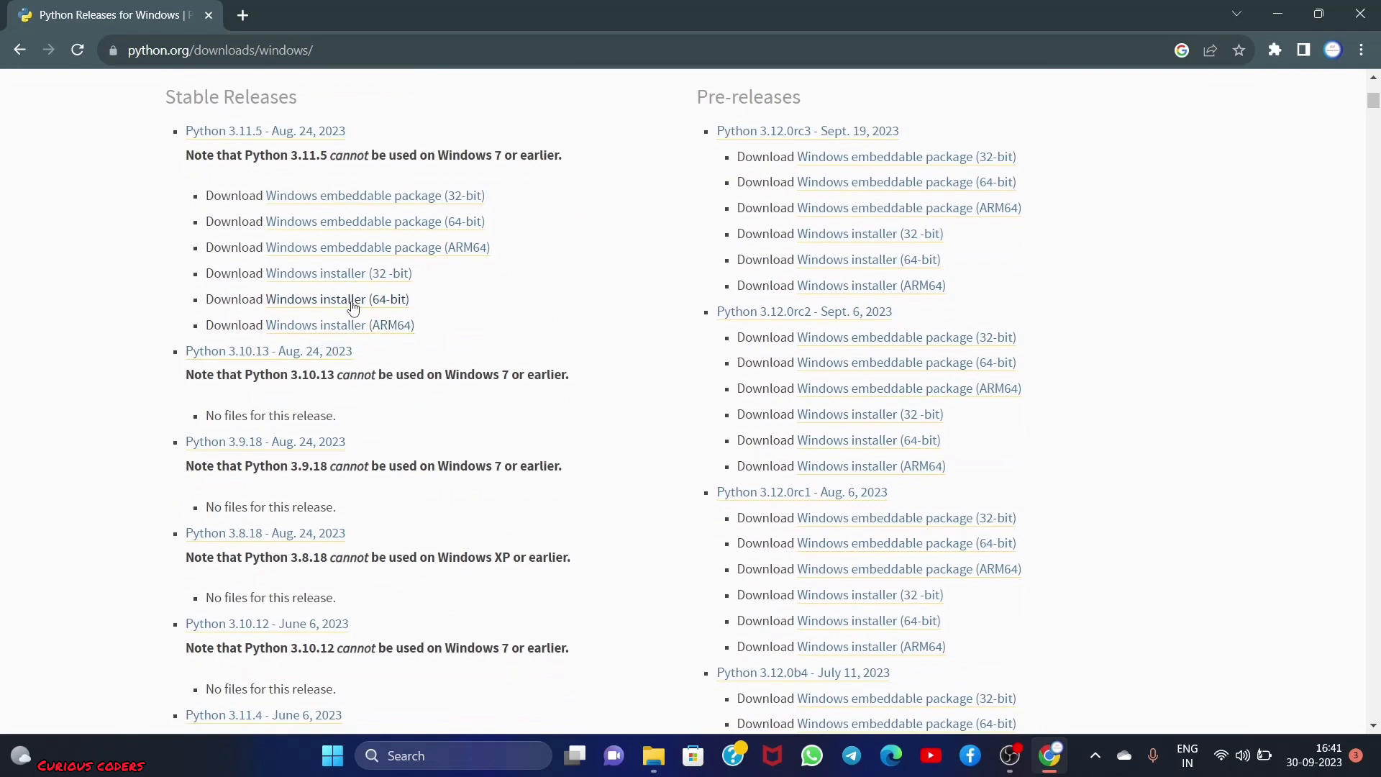
mouse_move(383, 304)
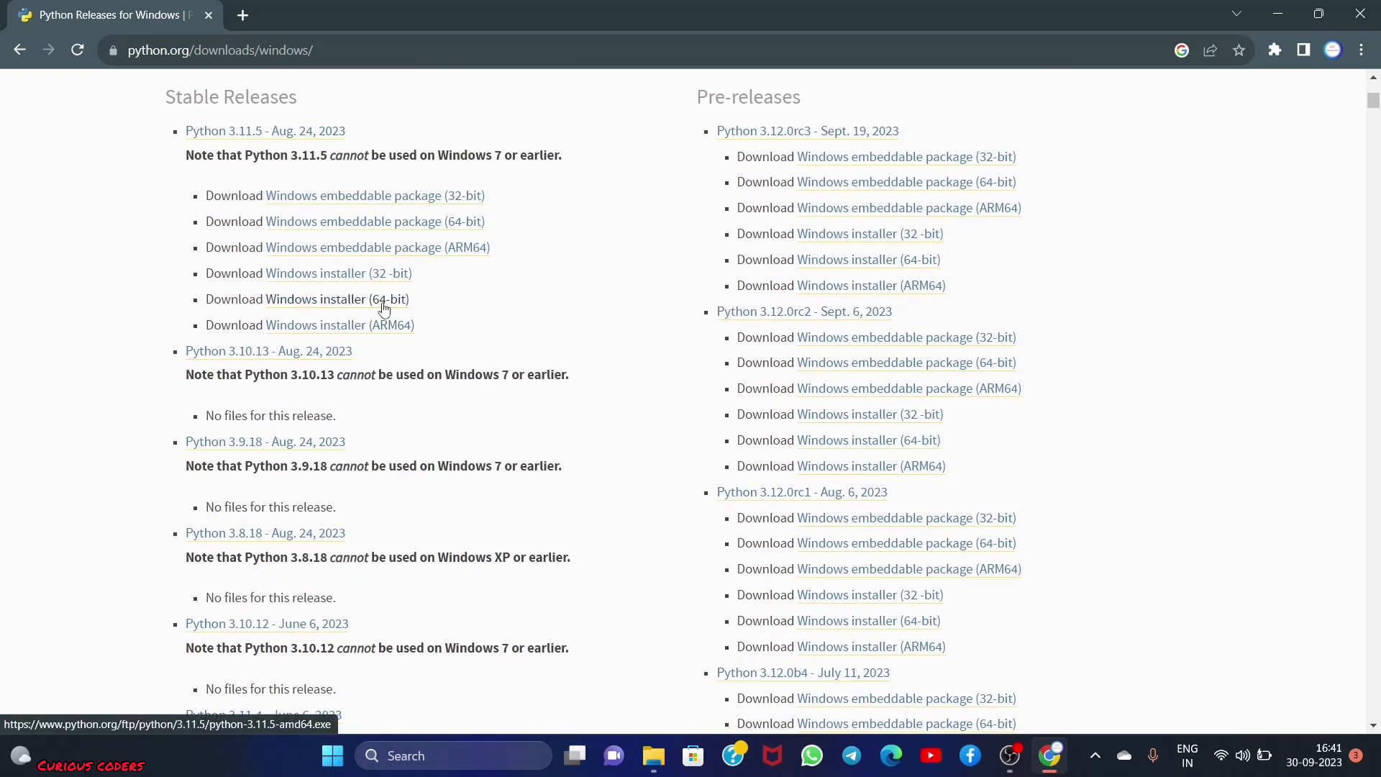
left_click(337, 299)
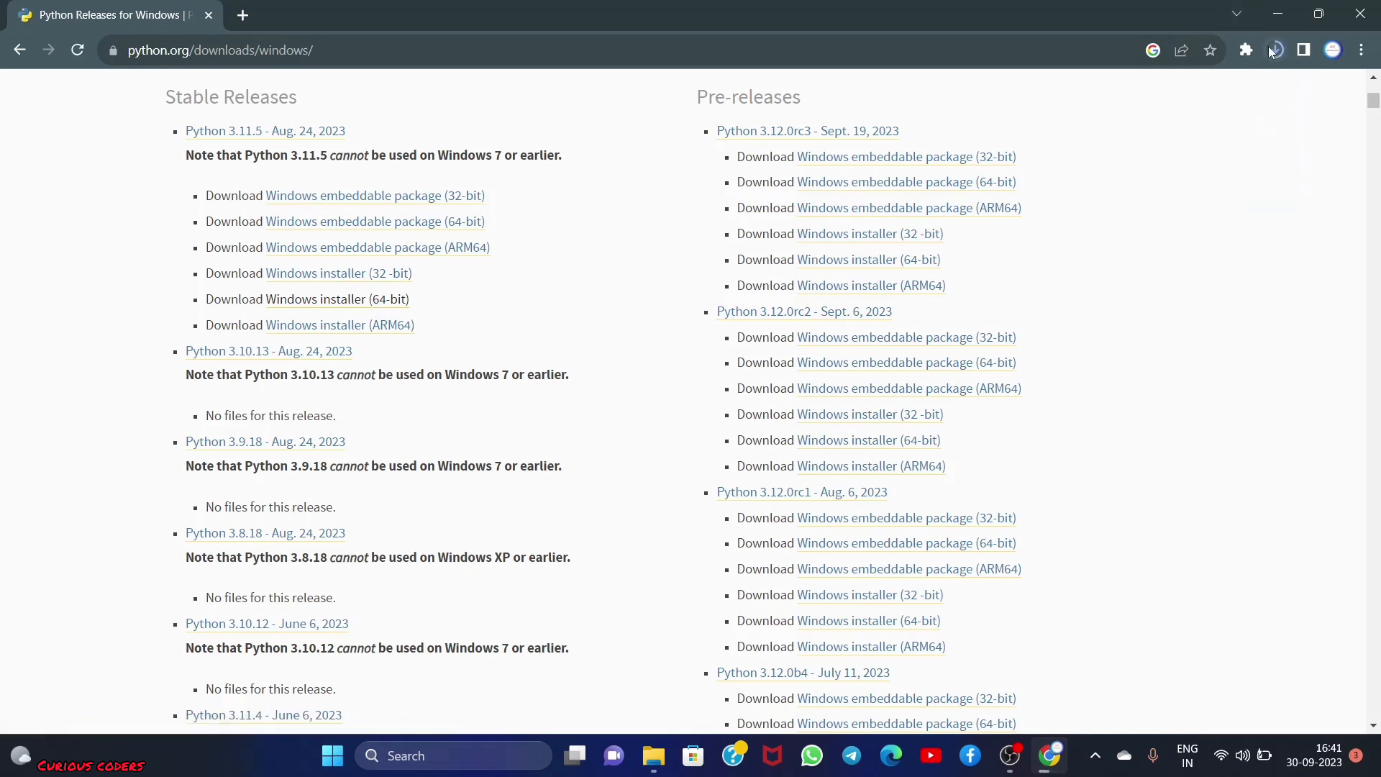
Run the downloaded installer, Upgrade Now to Python 3.11.5 (64-bit), and close setup after success
left_click(1274, 48)
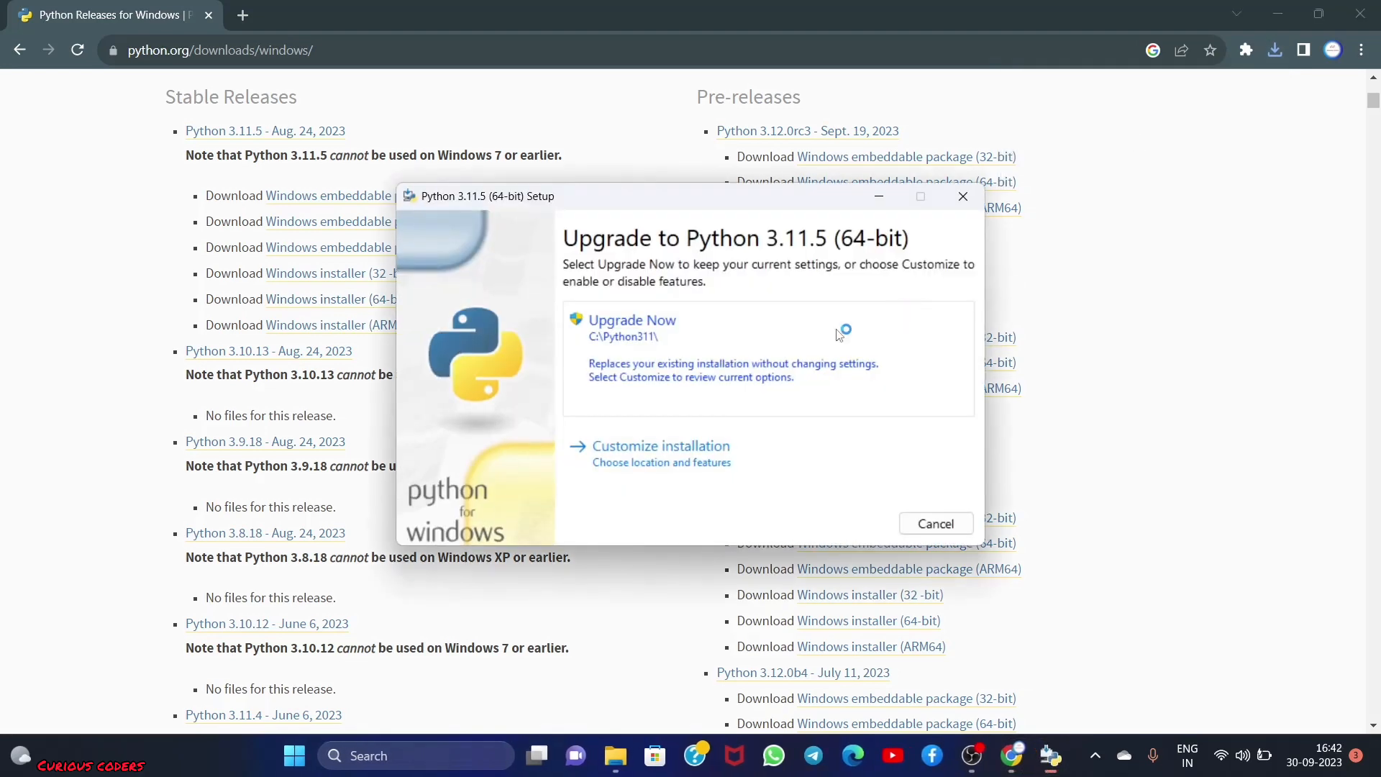
left_click(632, 319)
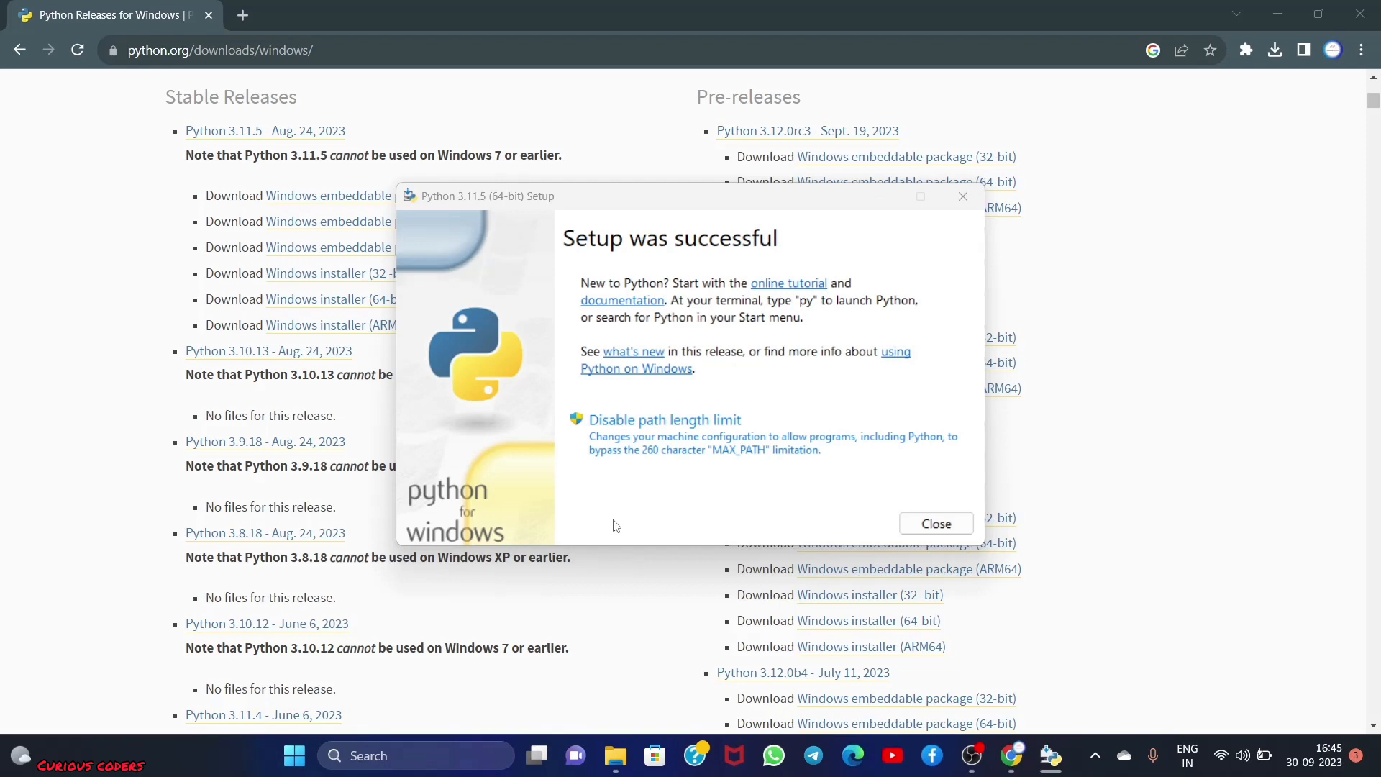
mouse_move(846, 505)
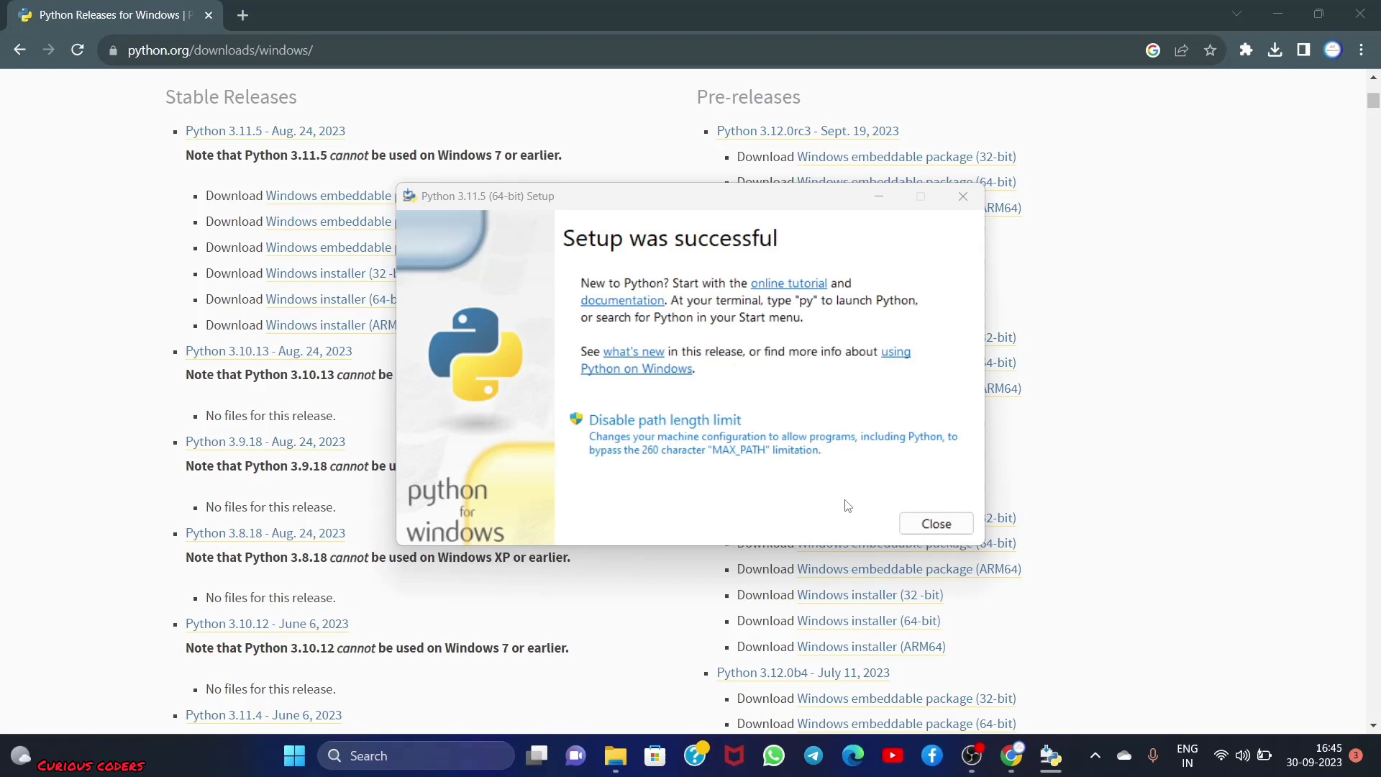
left_click(935, 523)
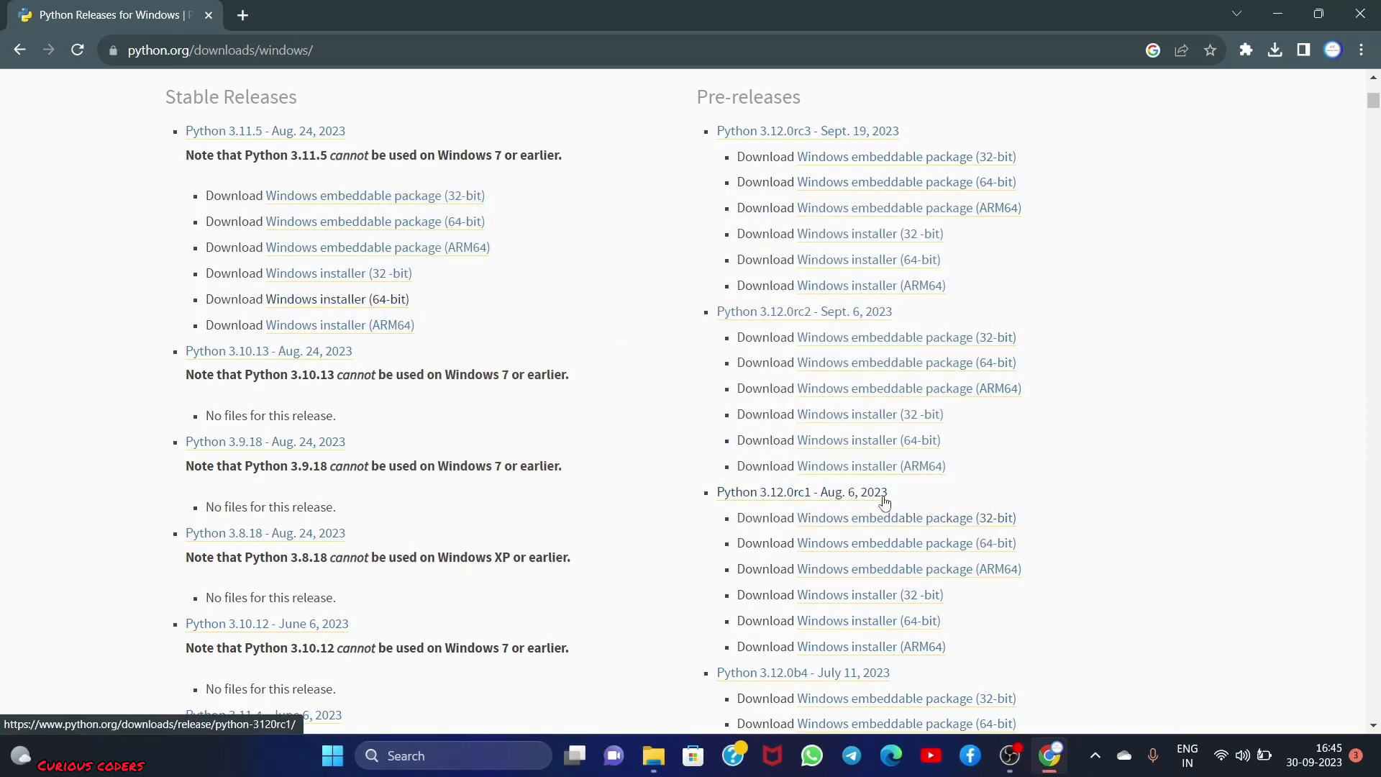
Run python --version in Command Prompt and confirm it reports Python 3.11.5
type("cm")
type("python --")
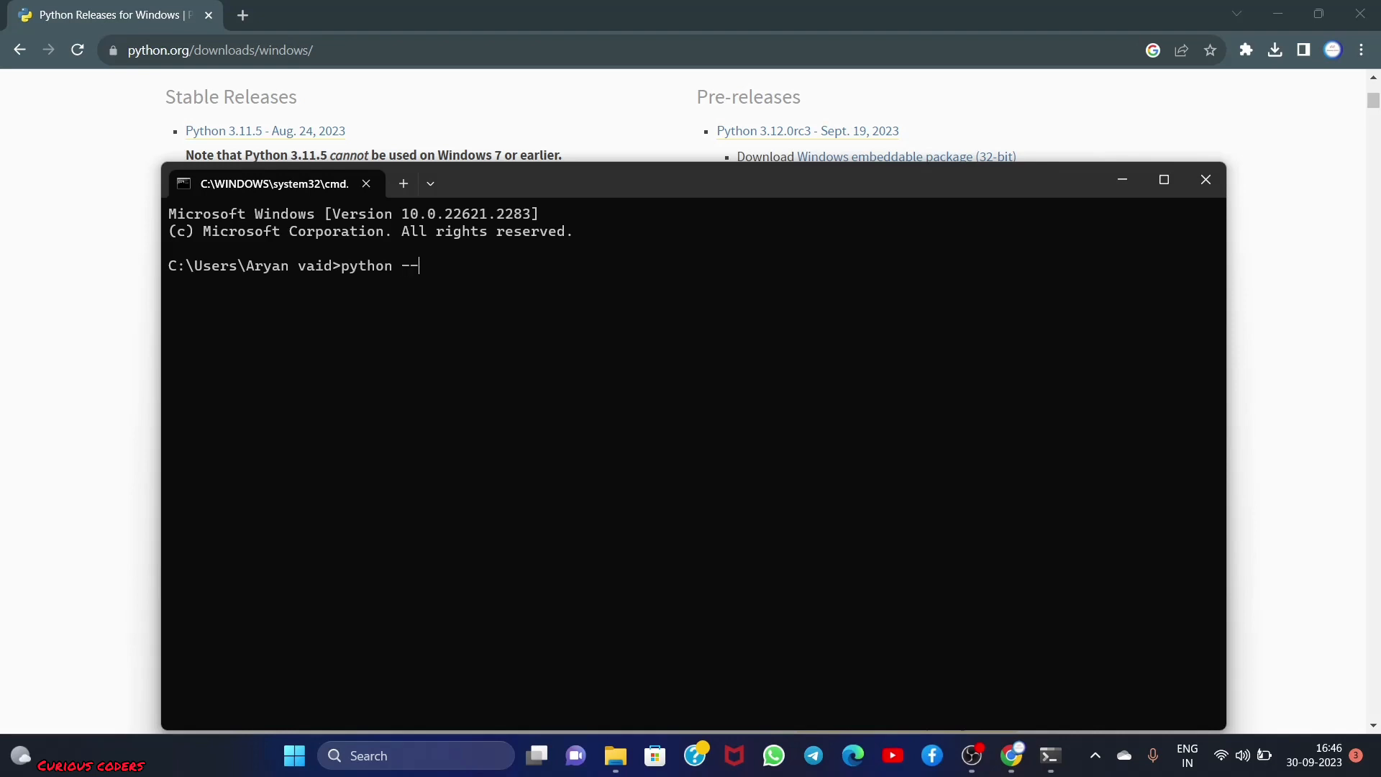
type("version")
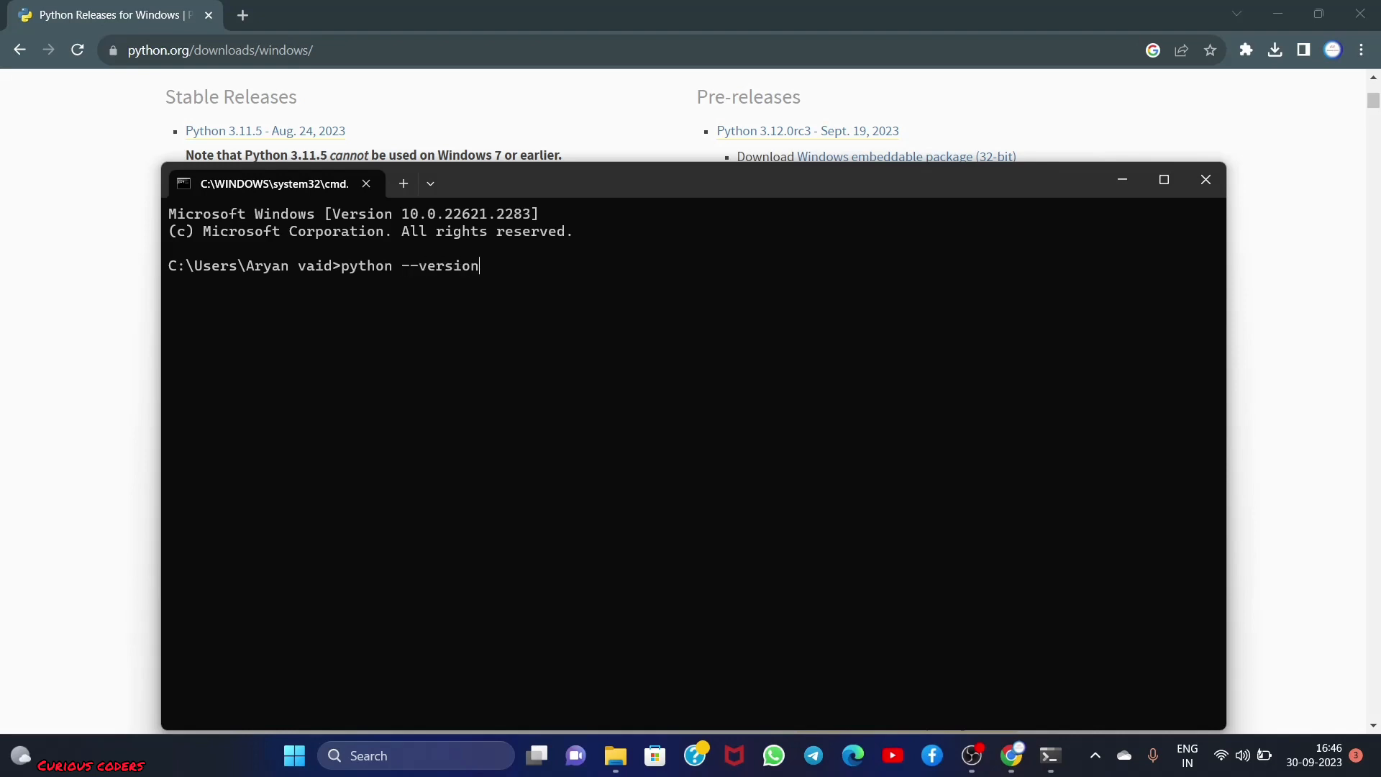
key("enter")
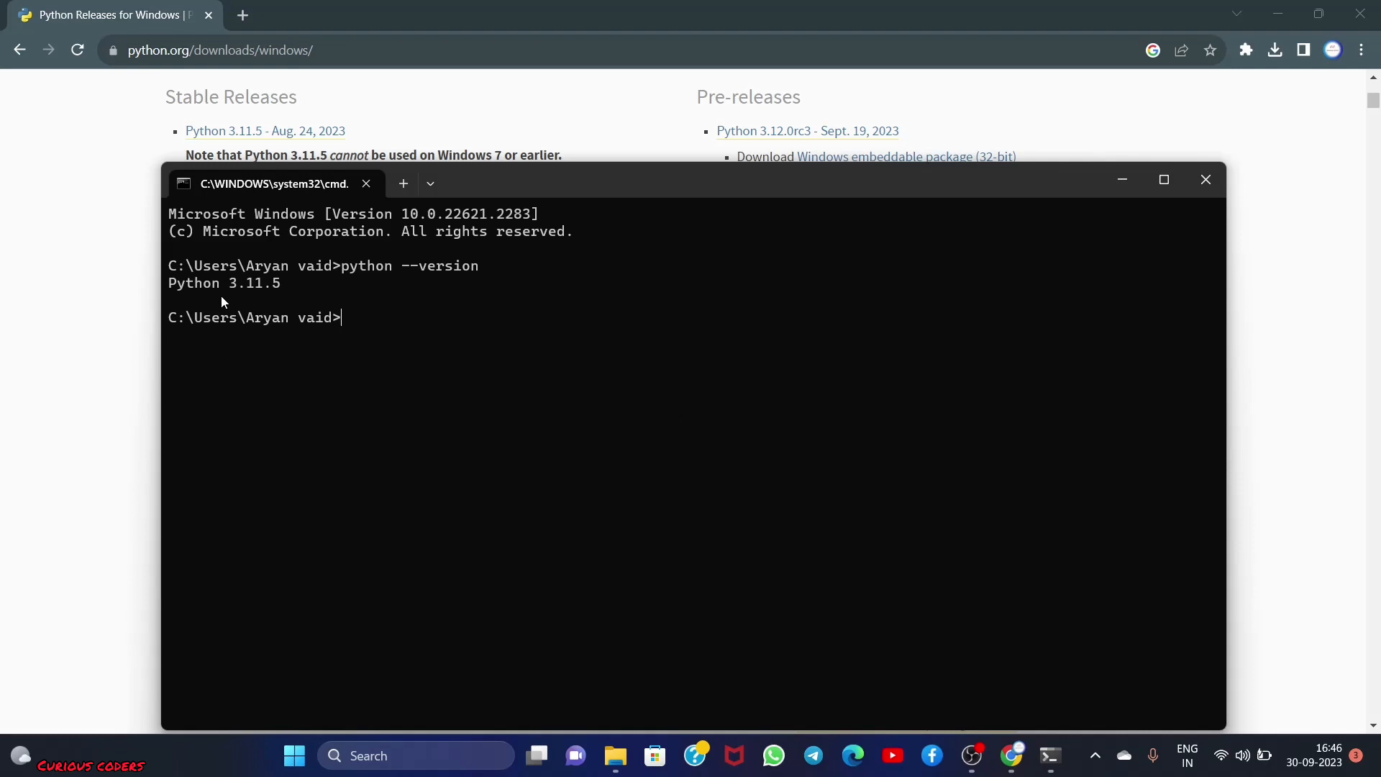
mouse_move(290, 304)
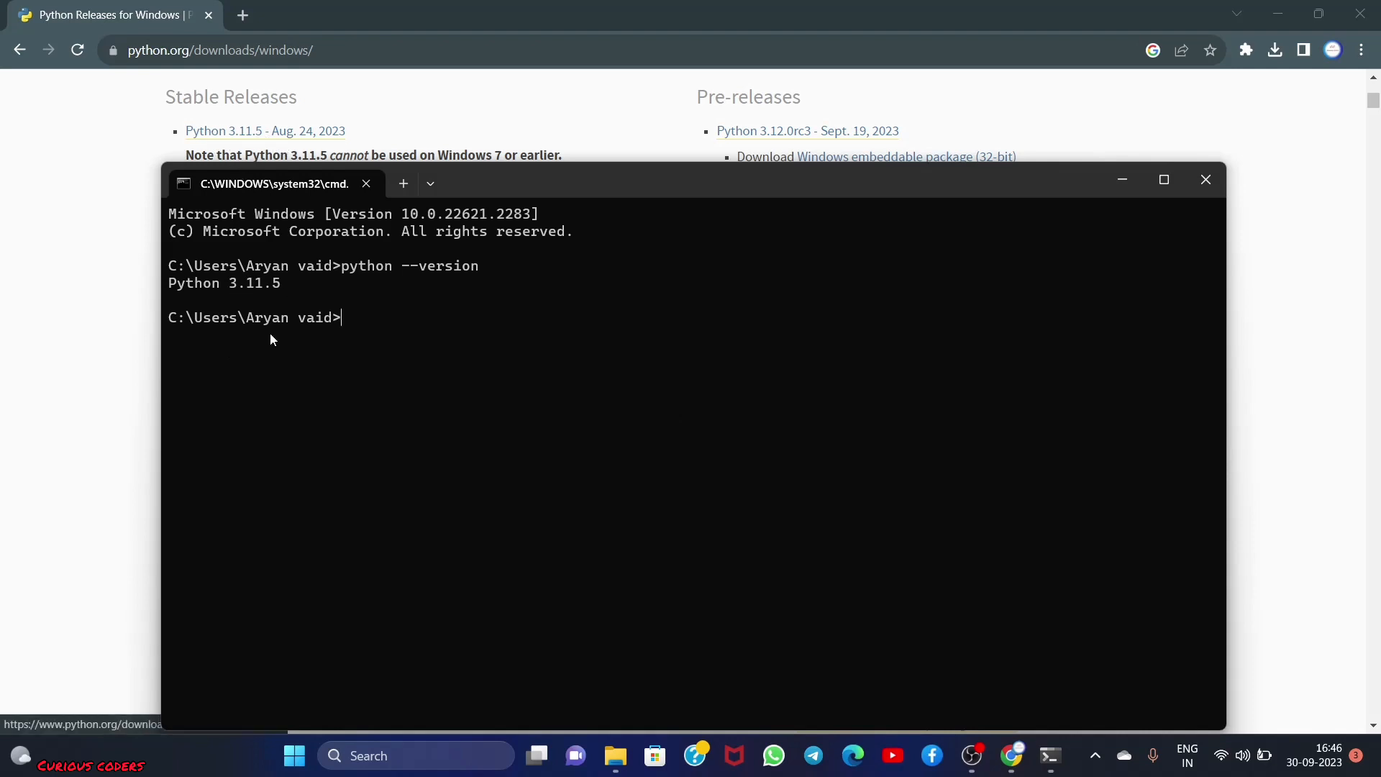
mouse_move(363, 311)
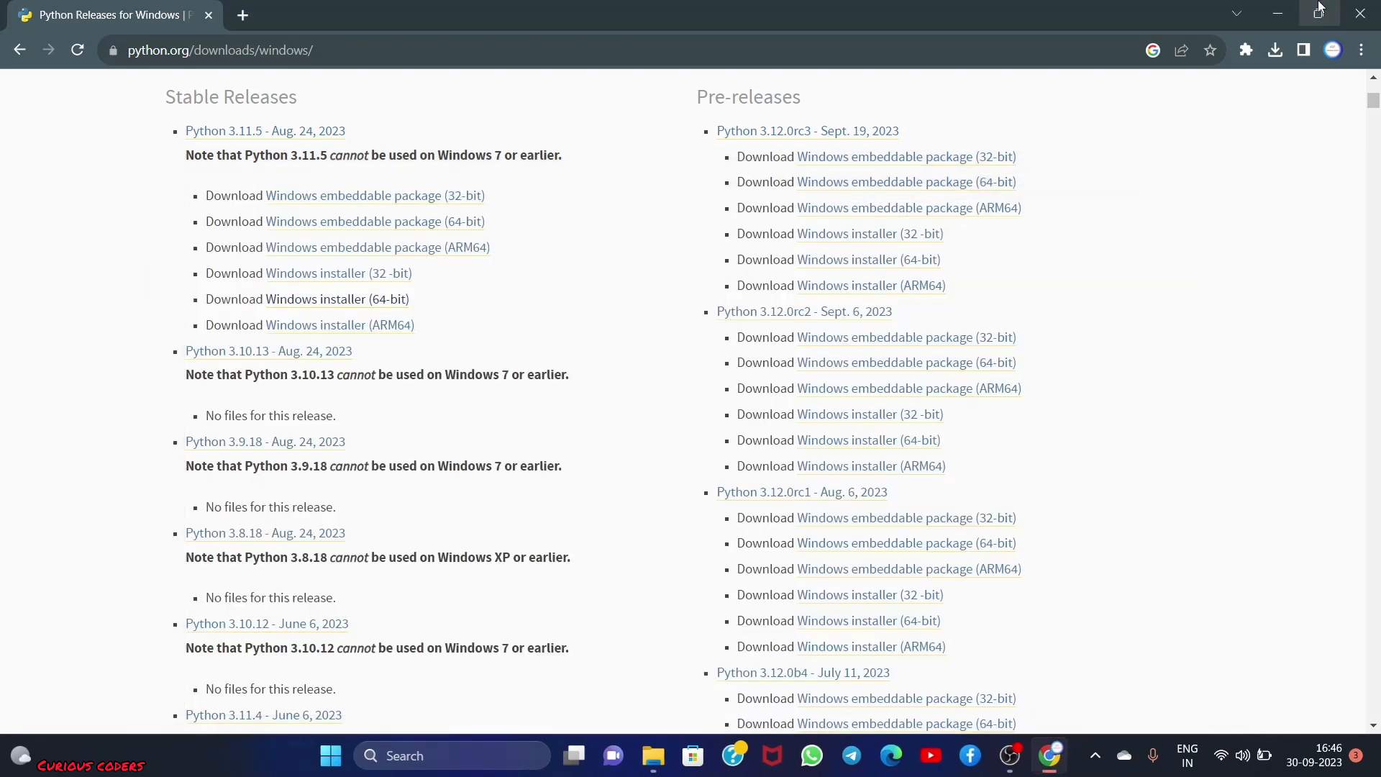
Launch Visual Studio Code and create a new file demo.py in Downloads
left_click(1008, 755)
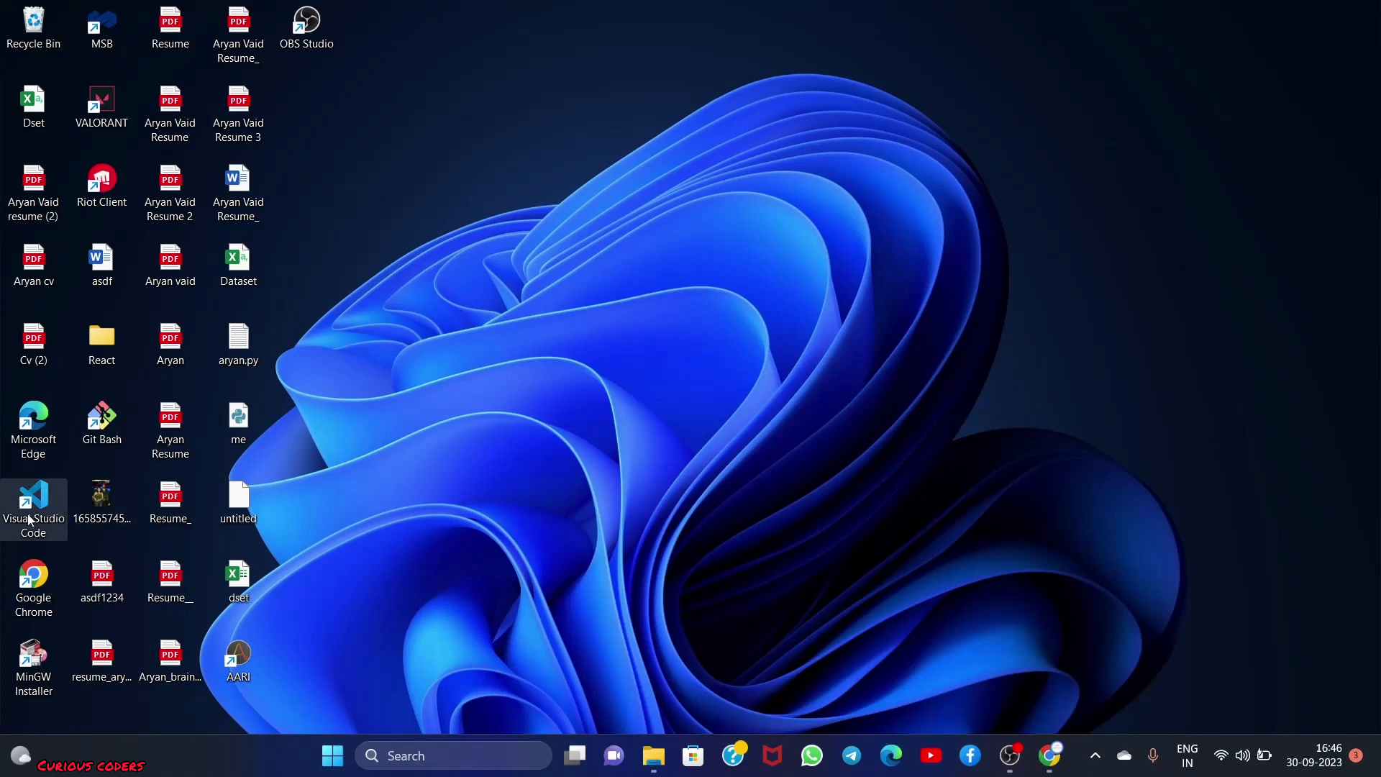
double_click(33, 507)
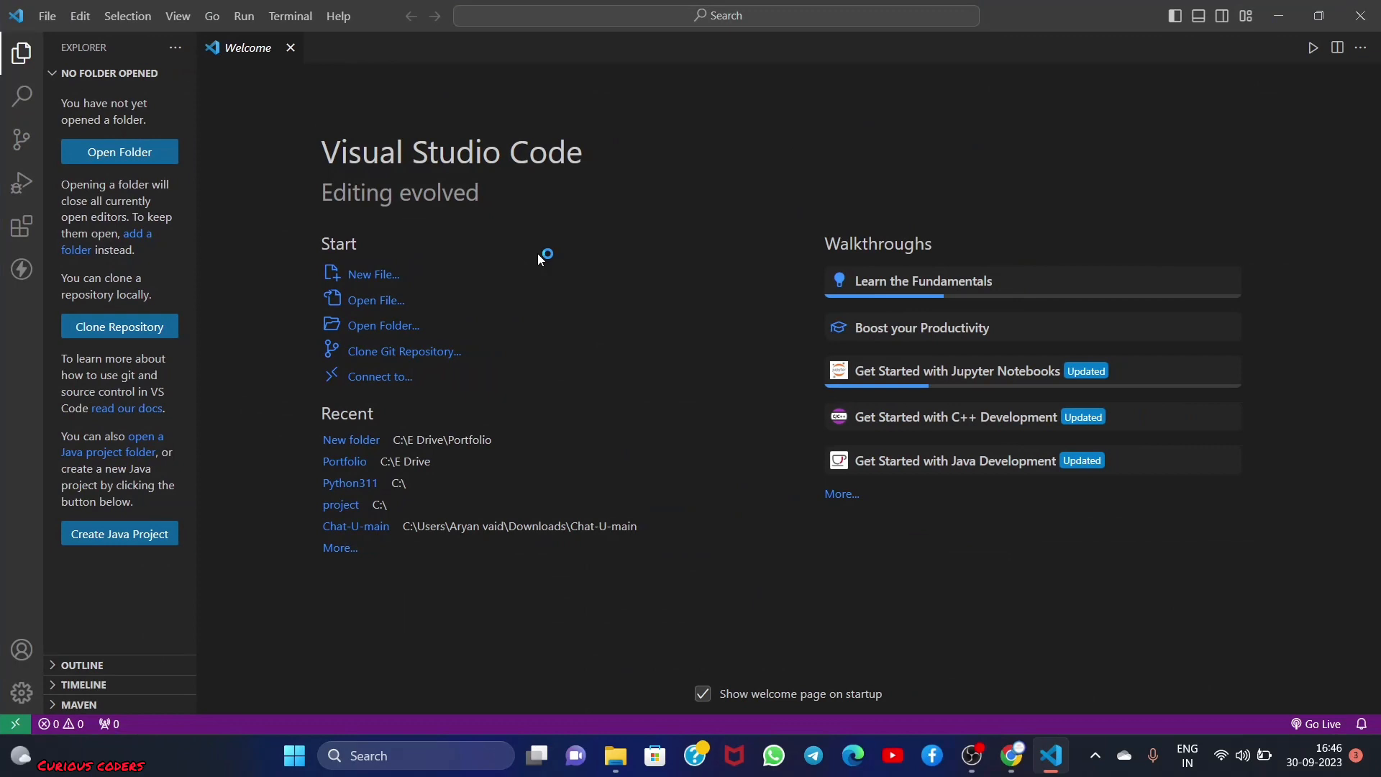
left_click(374, 275)
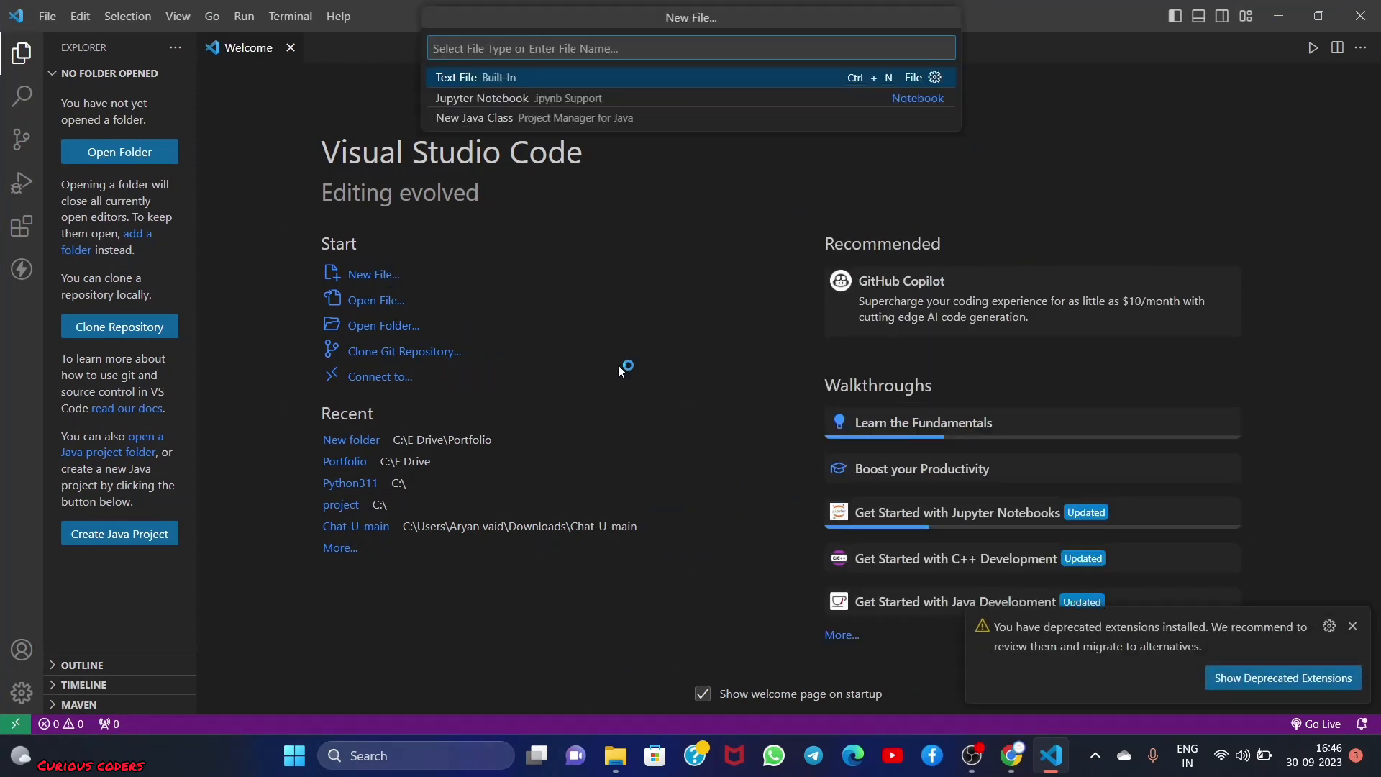
left_click(456, 77)
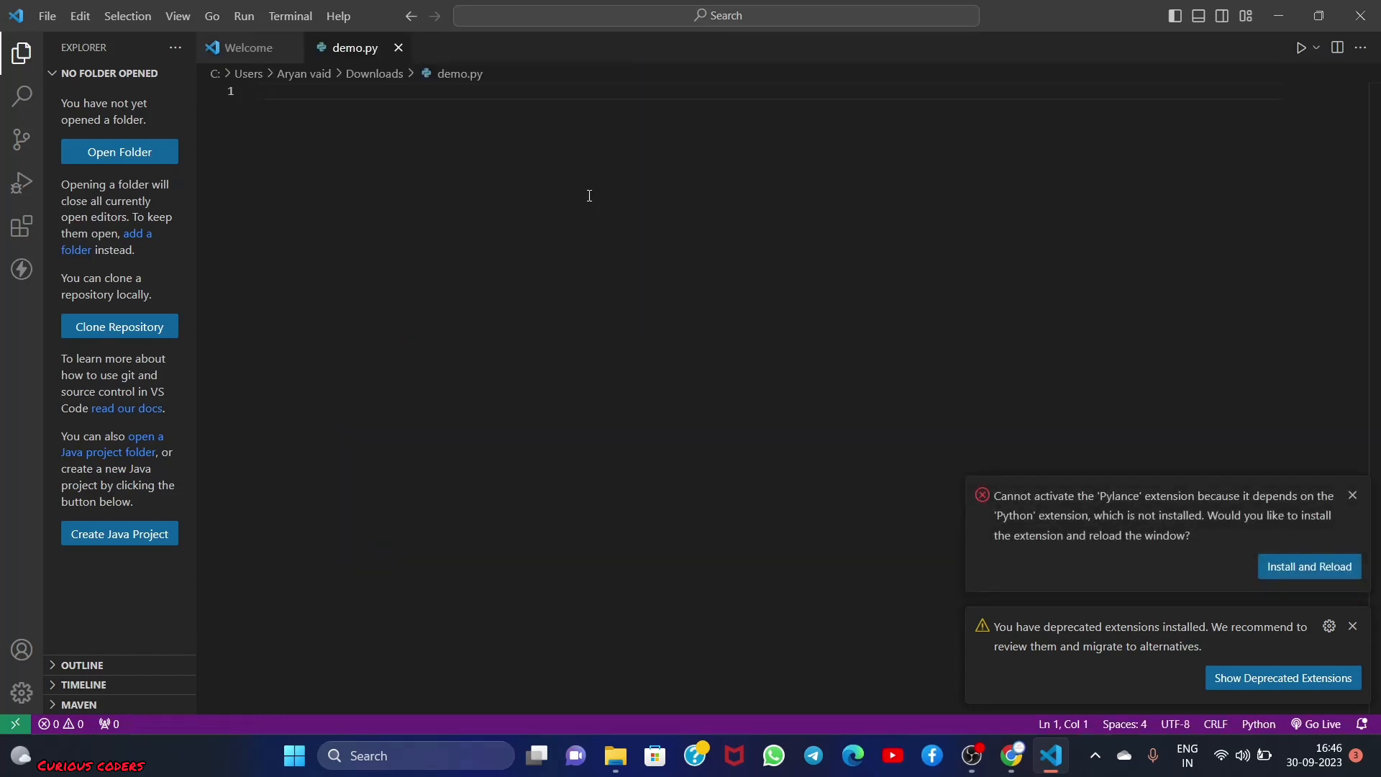
Write print("Hello world") on line 1 of demo.py
type("print()")
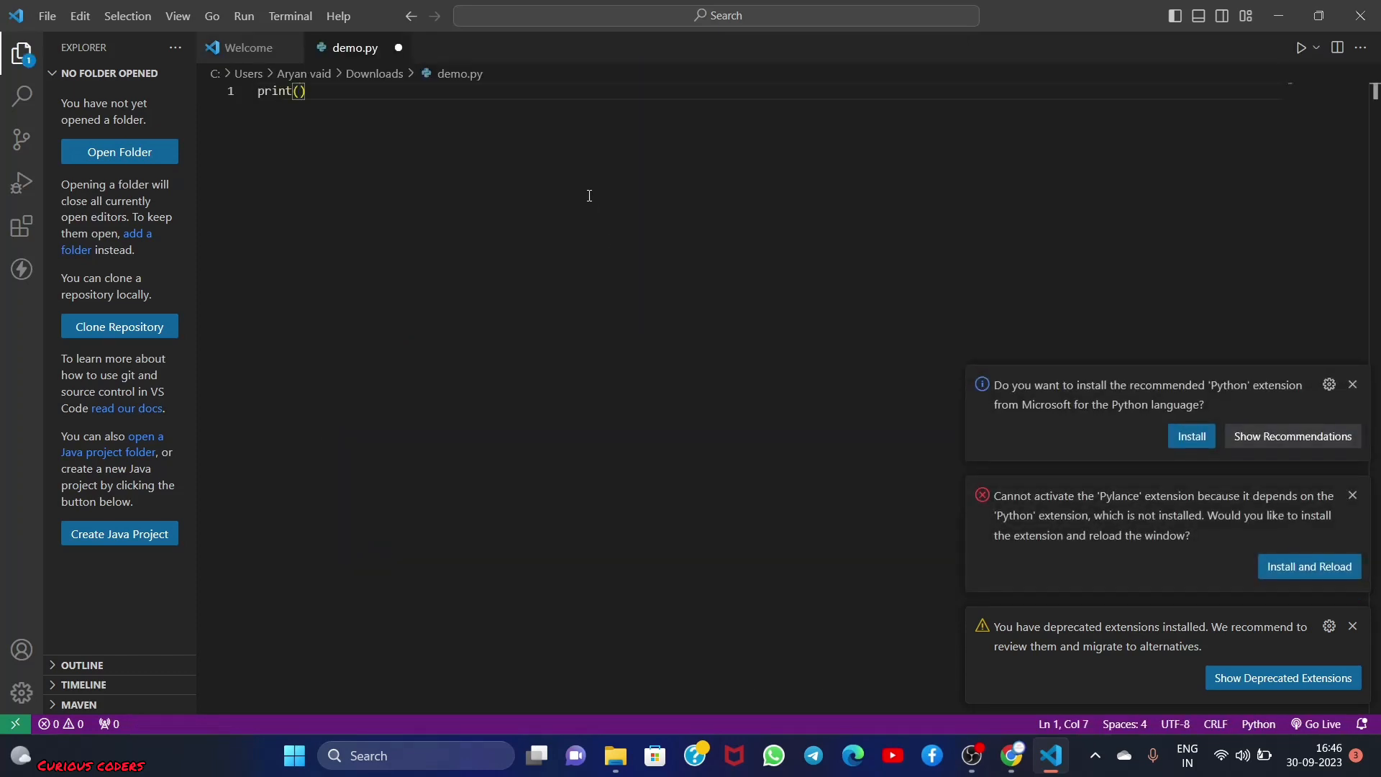
type("\"Hello \"")
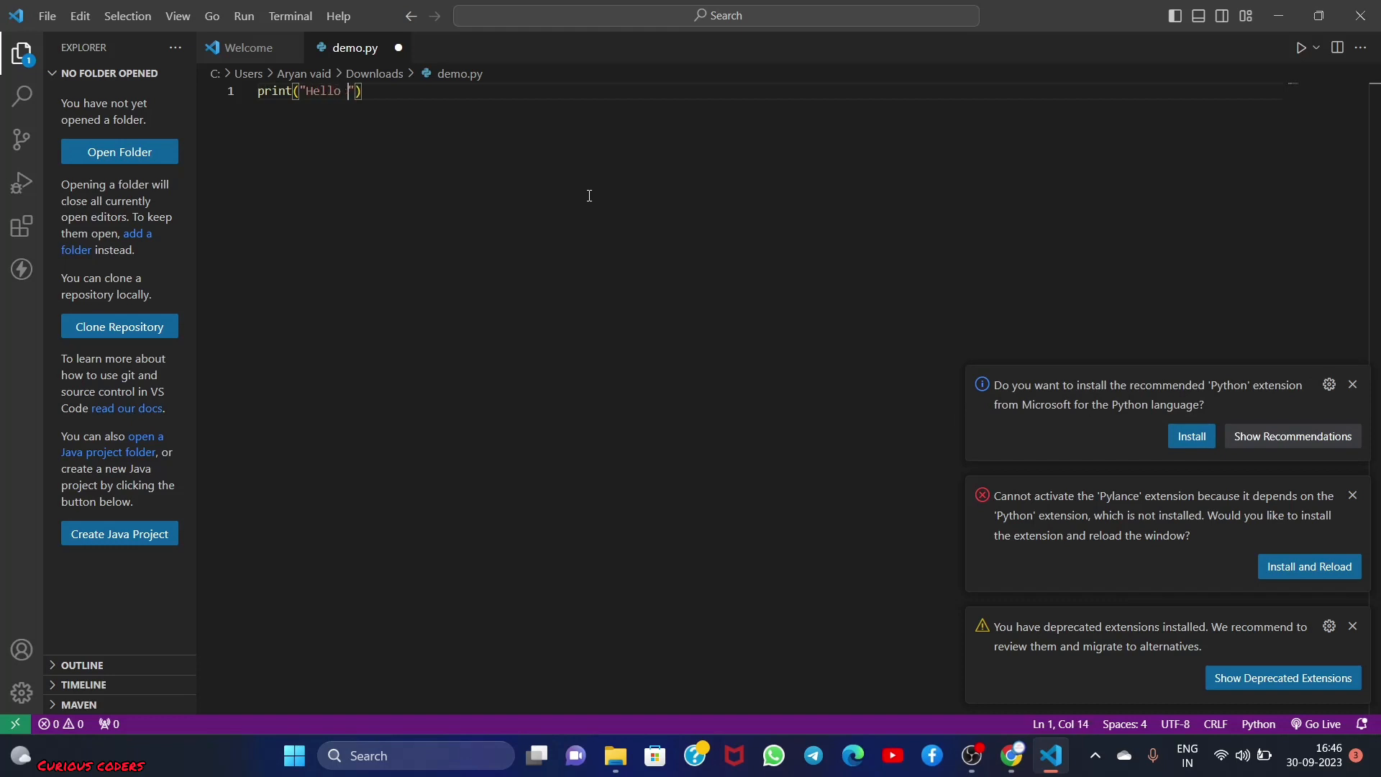
type("world")
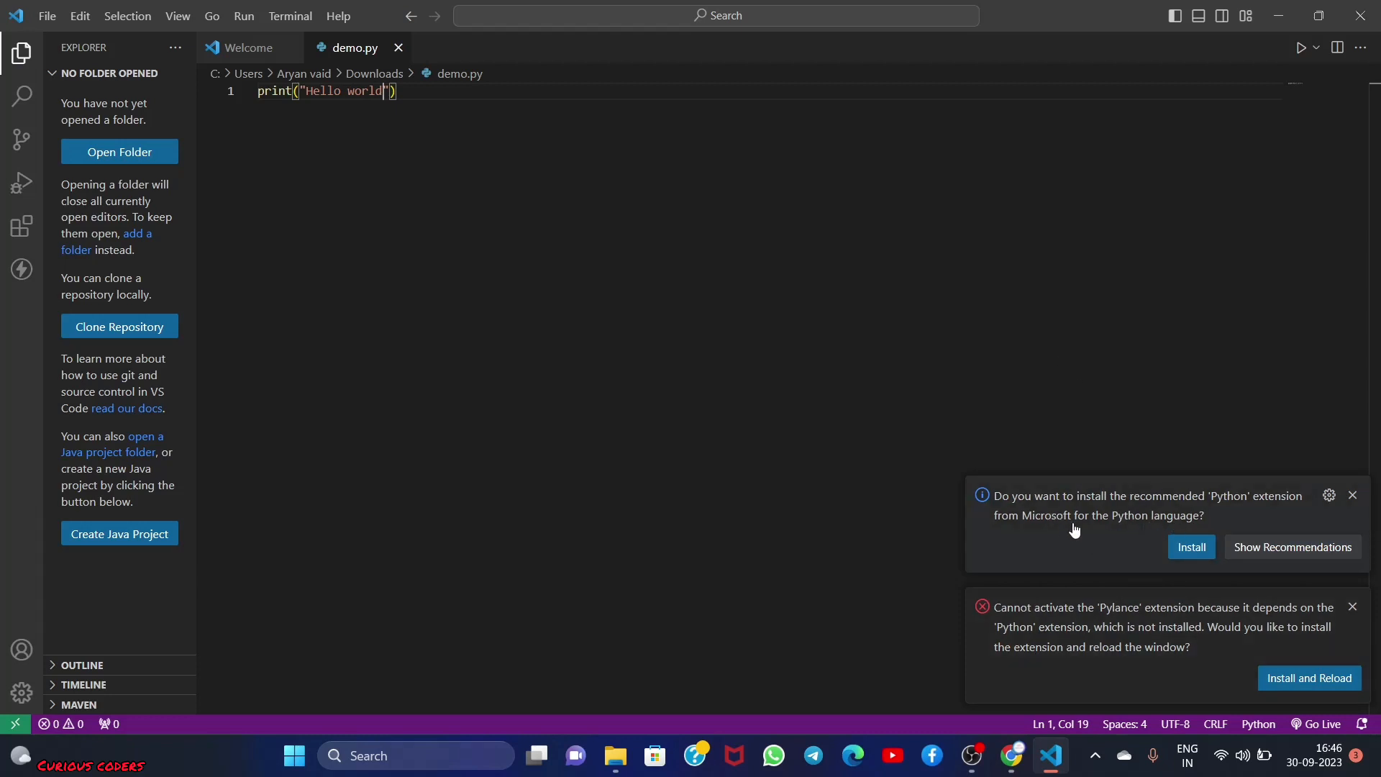
mouse_move(1187, 518)
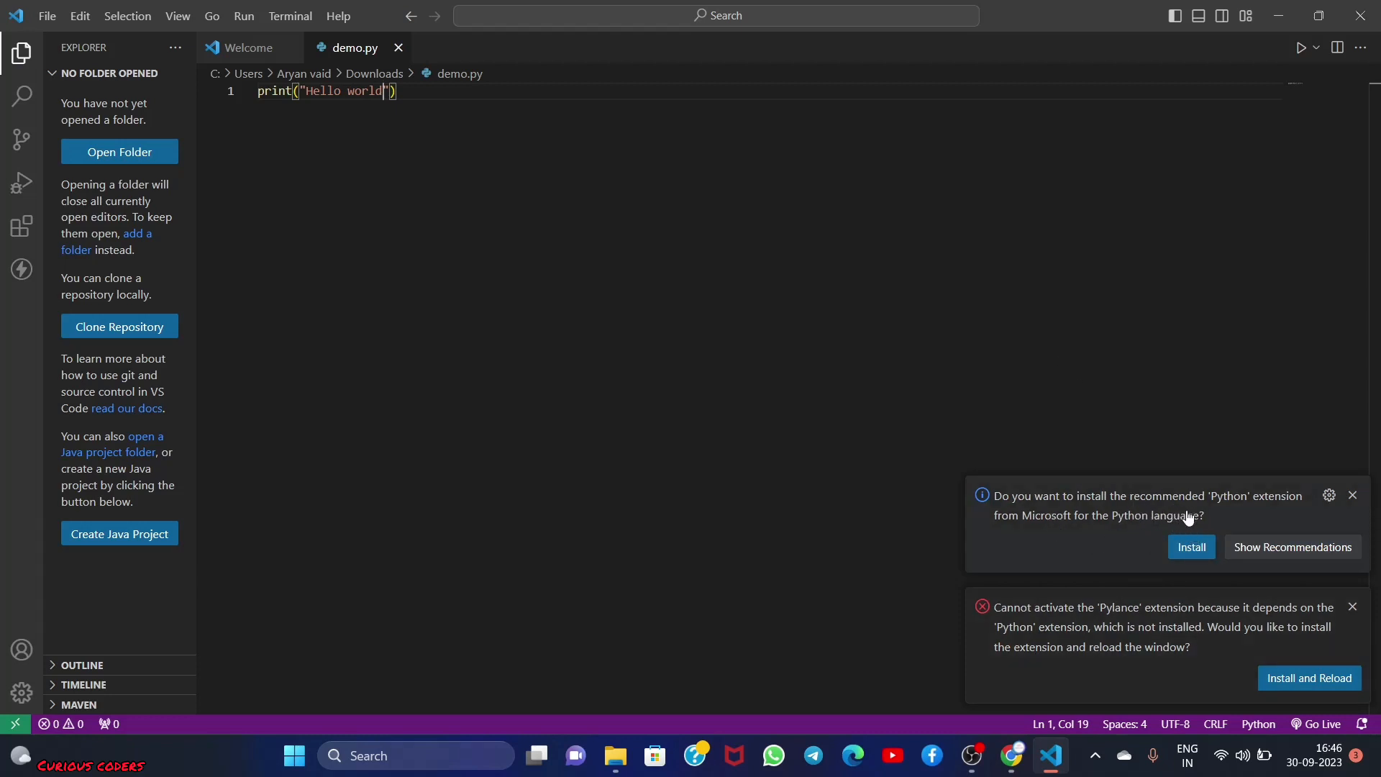
mouse_move(1080, 540)
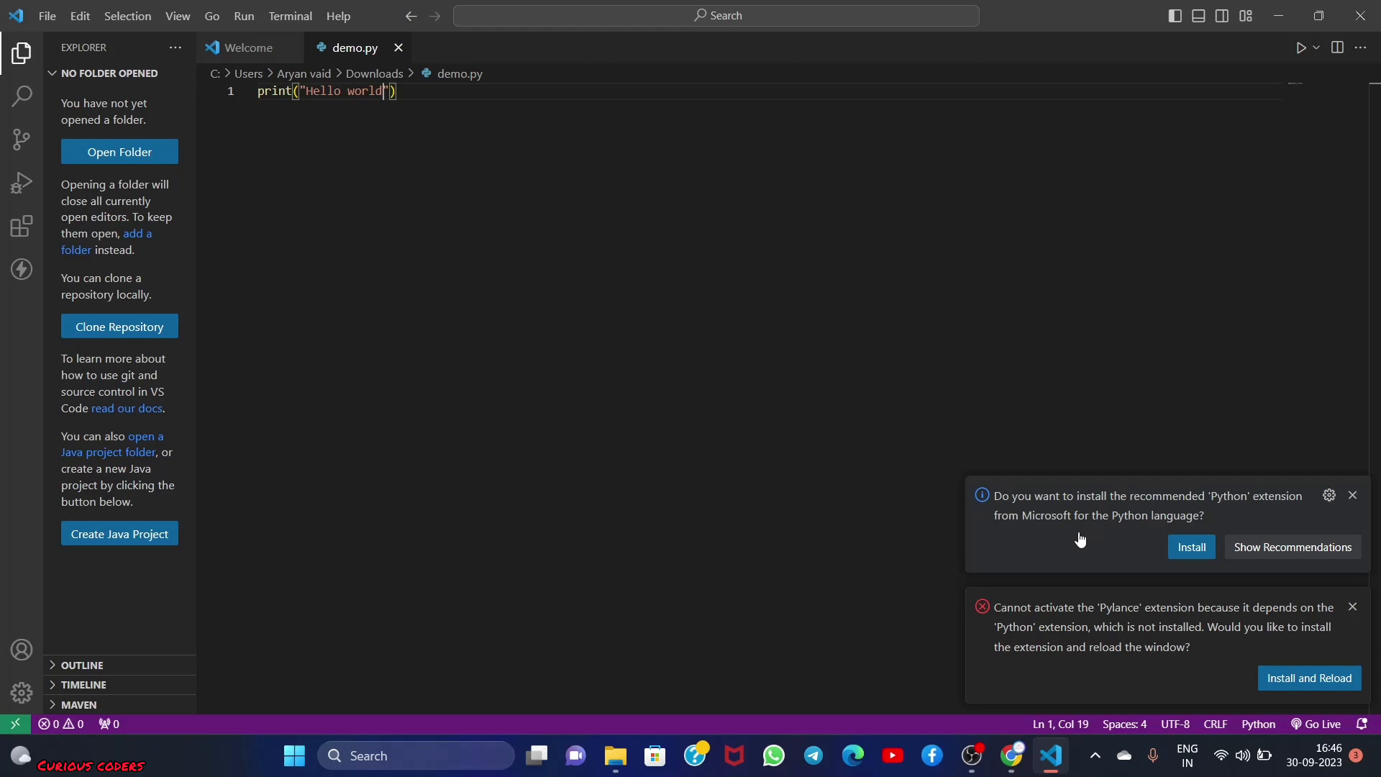
mouse_move(179, 312)
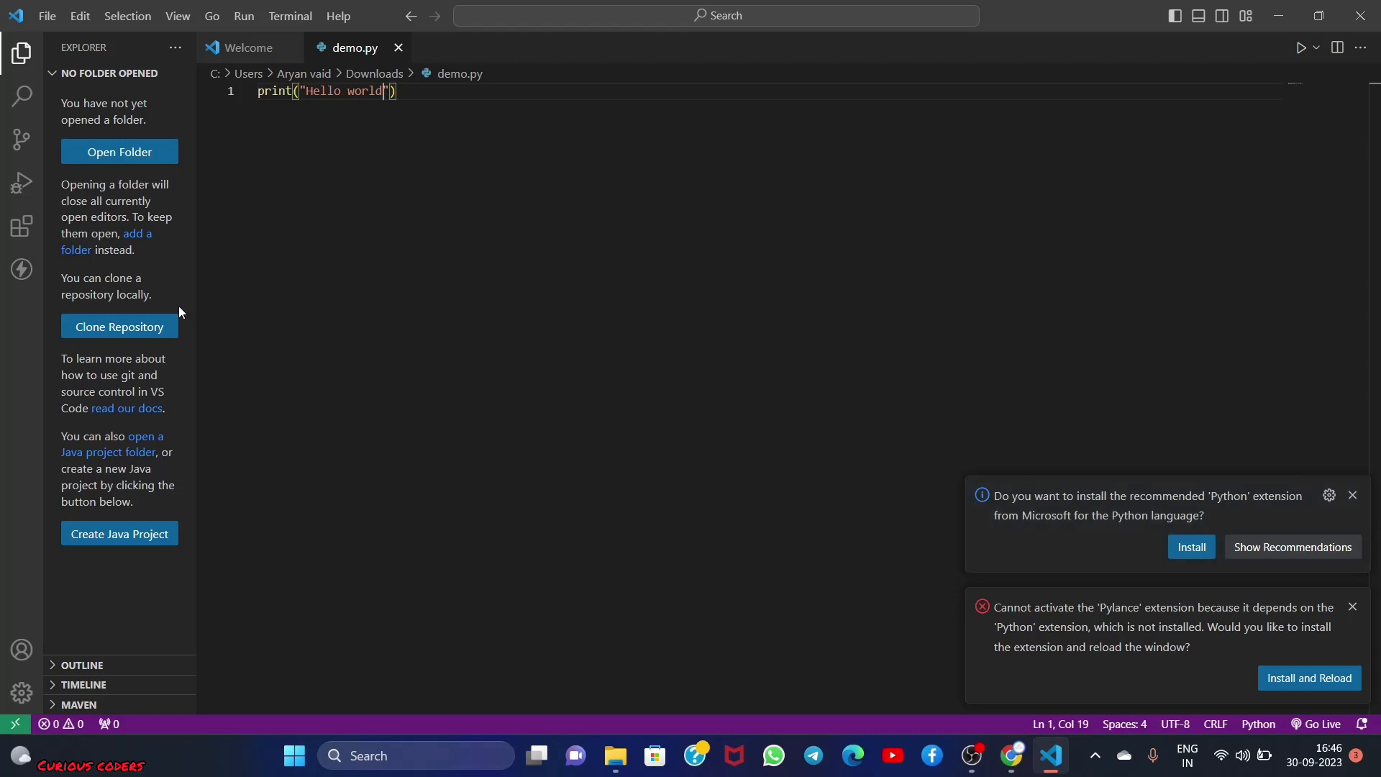
Install Microsoft's Python extension from the Extensions view and return to demo.py
left_click(21, 228)
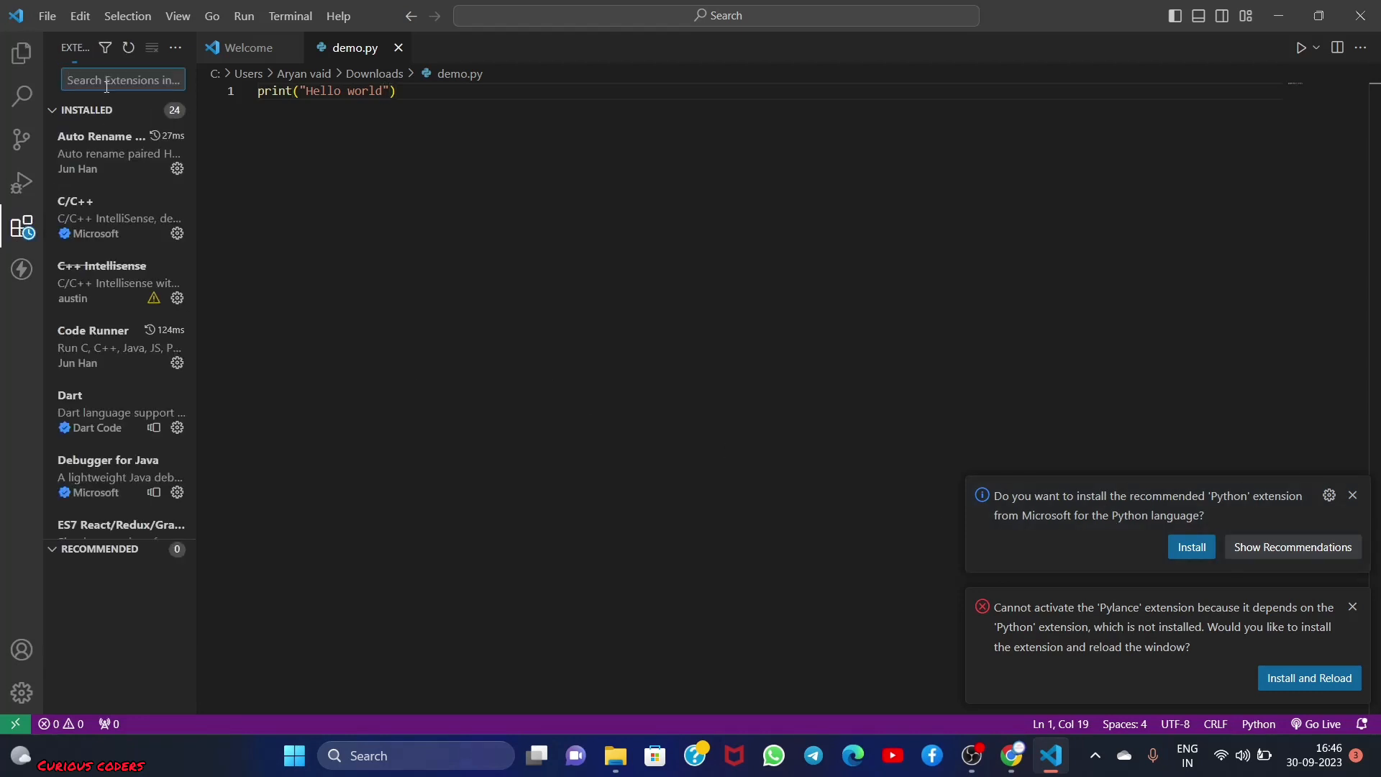
type("pyht")
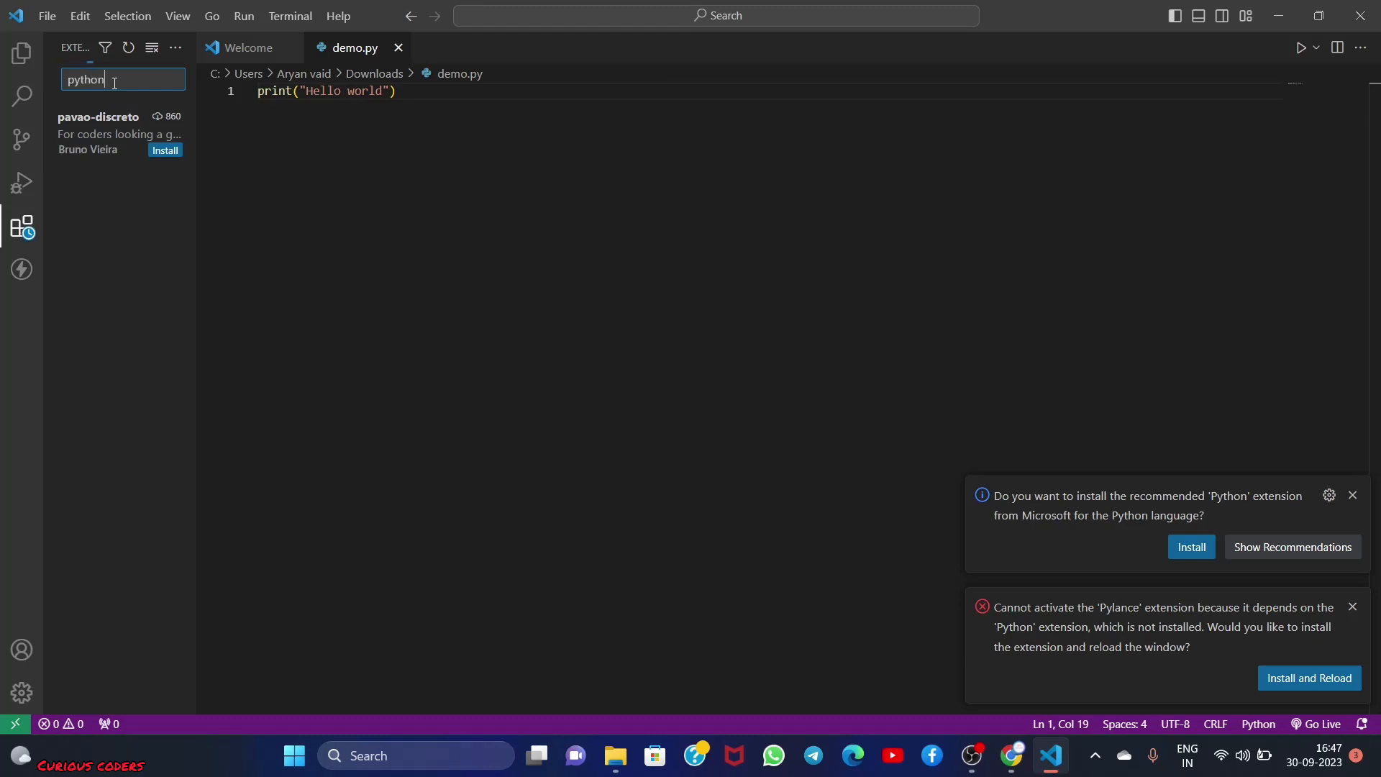
left_click(119, 133)
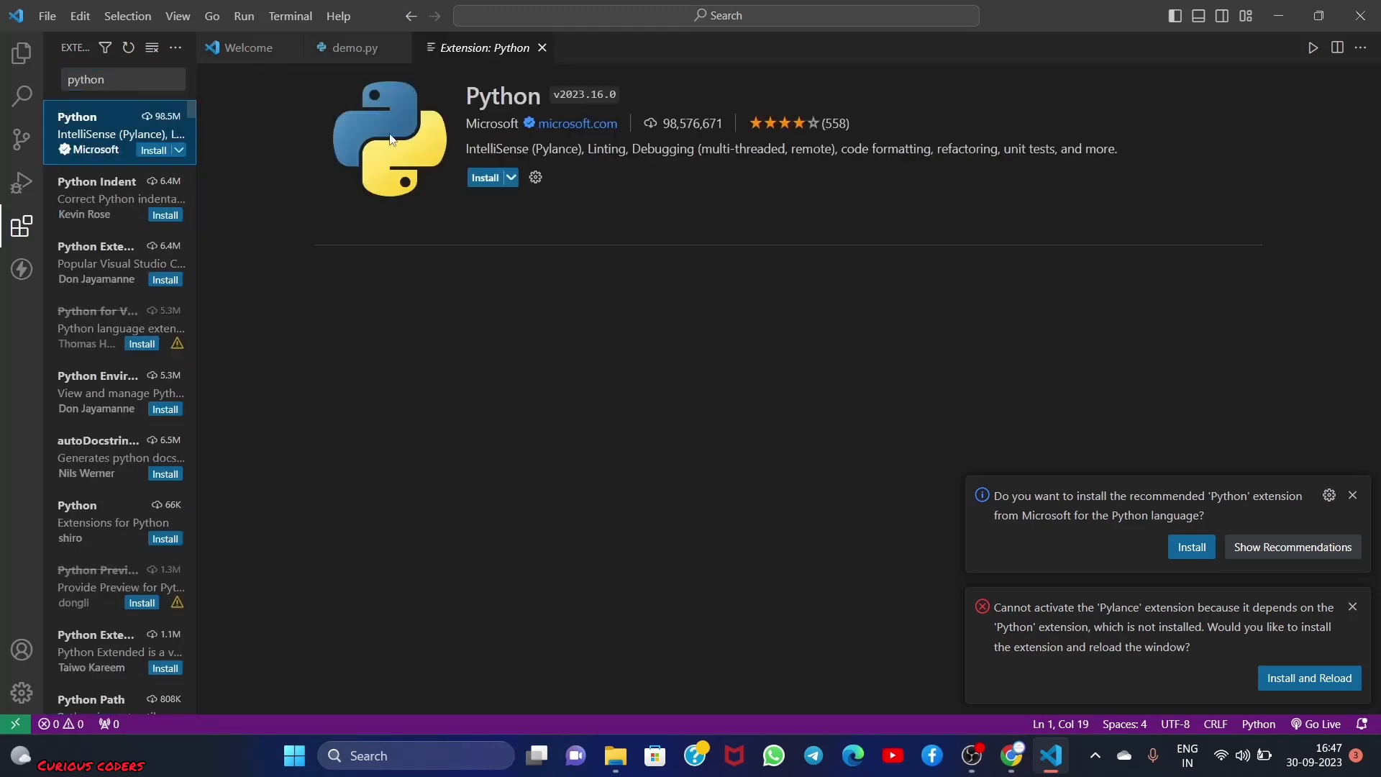
left_click(487, 177)
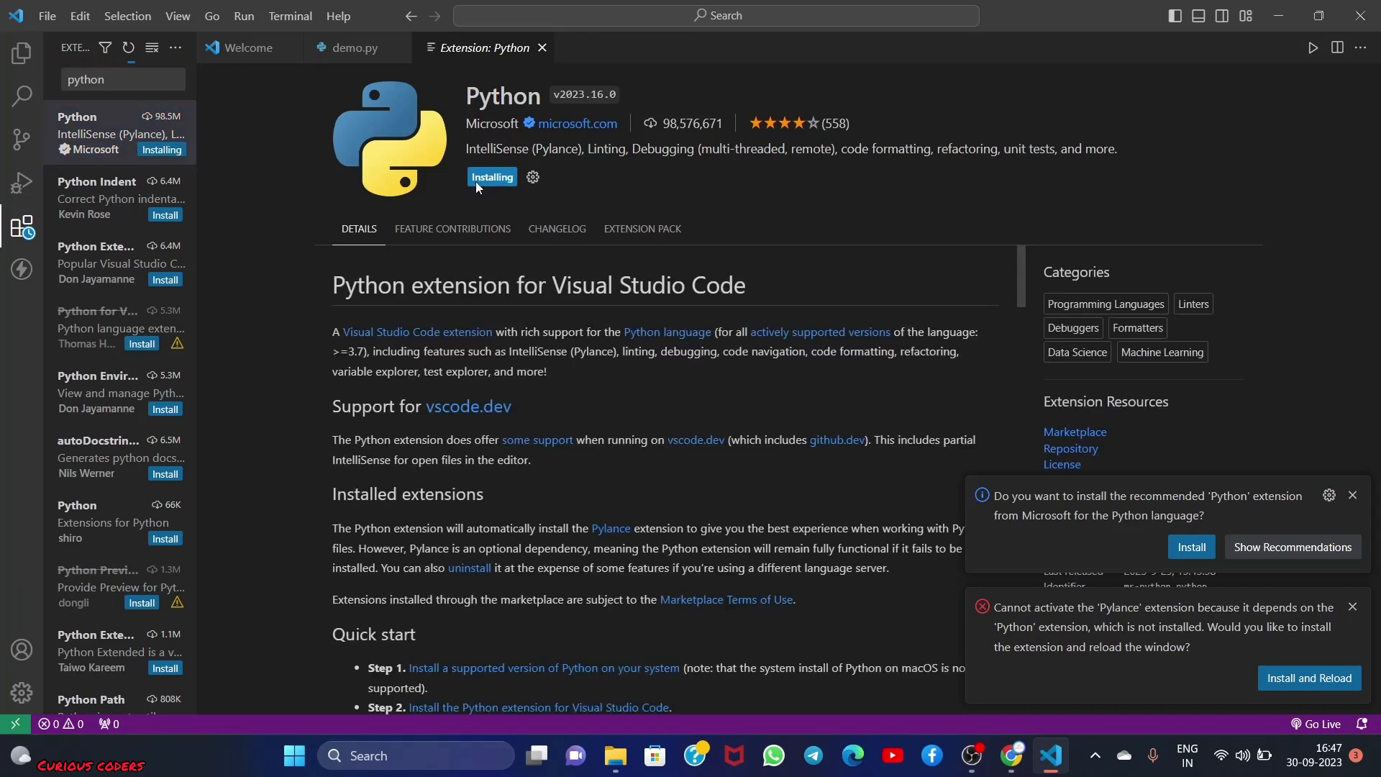
mouse_move(491, 209)
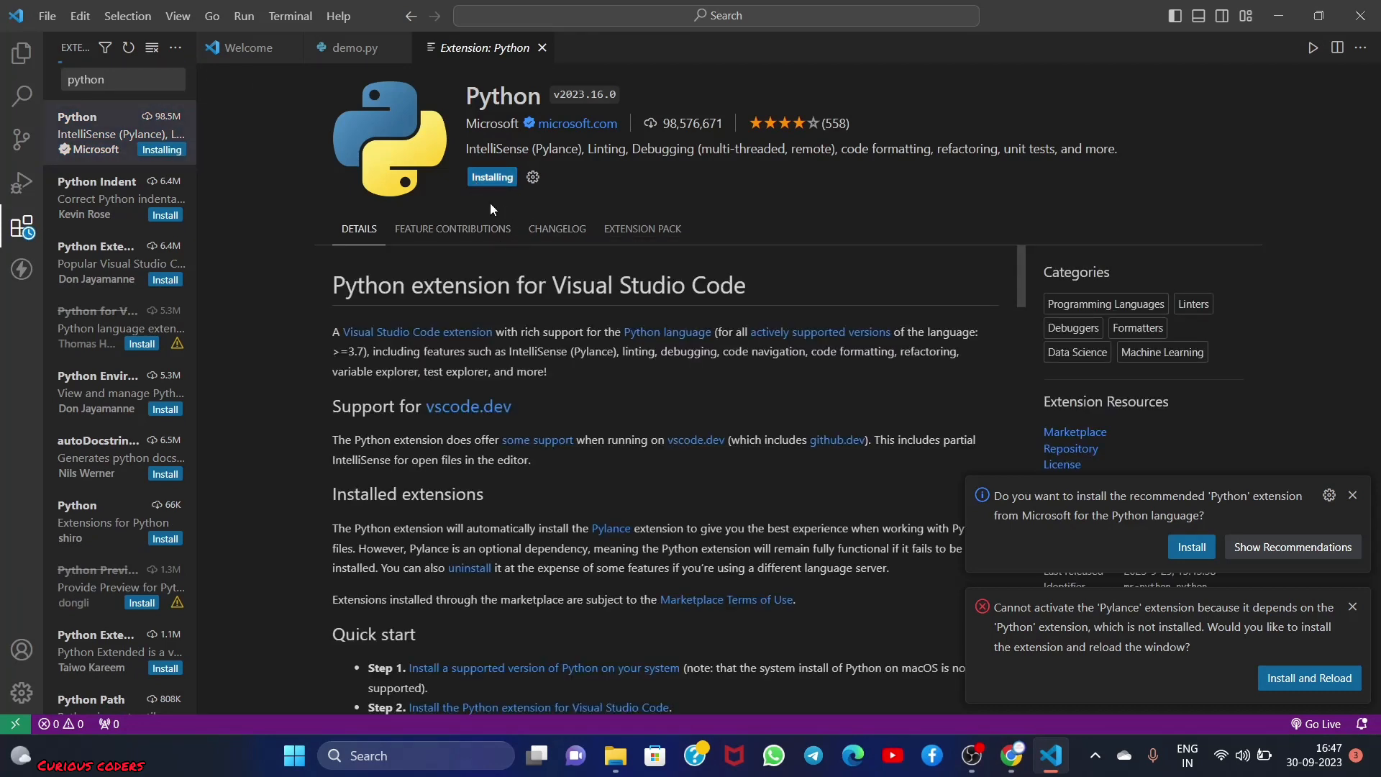
mouse_move(527, 205)
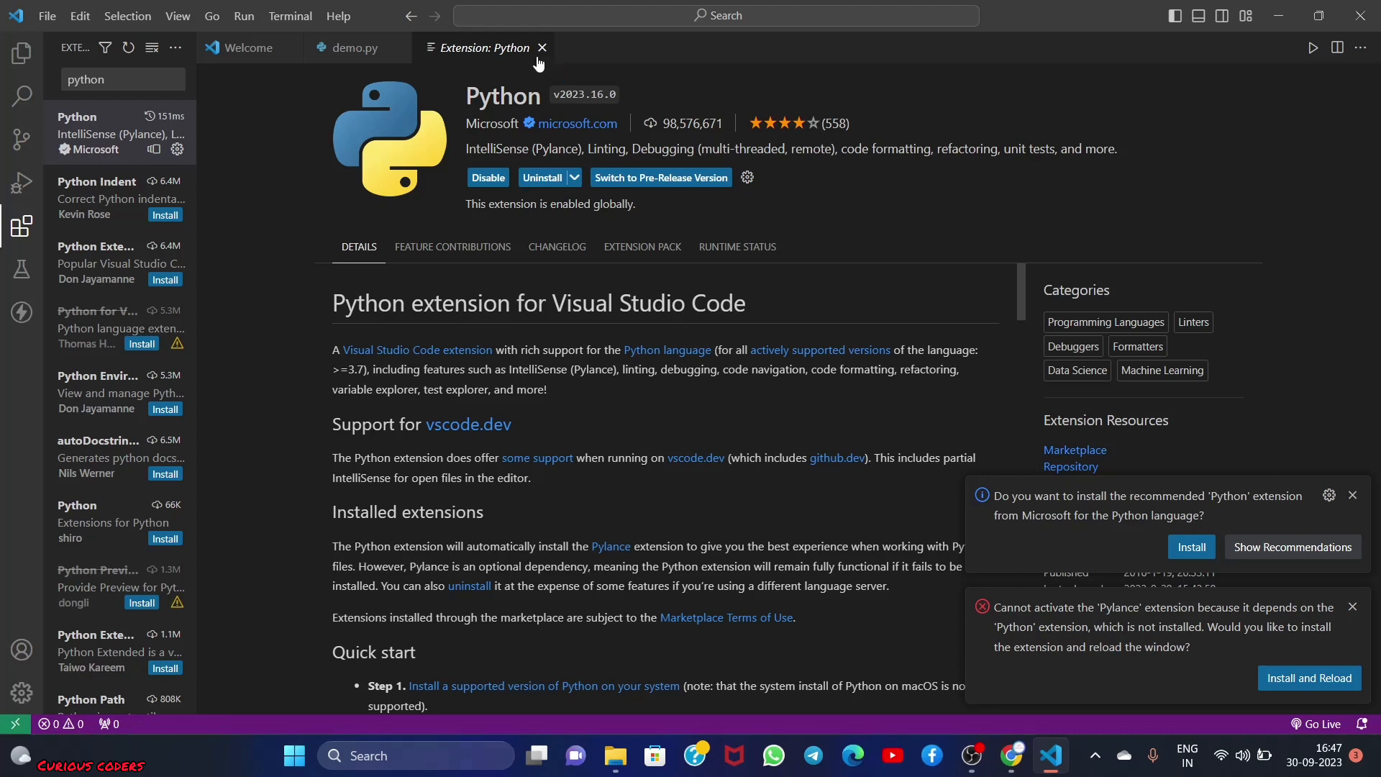
left_click(542, 48)
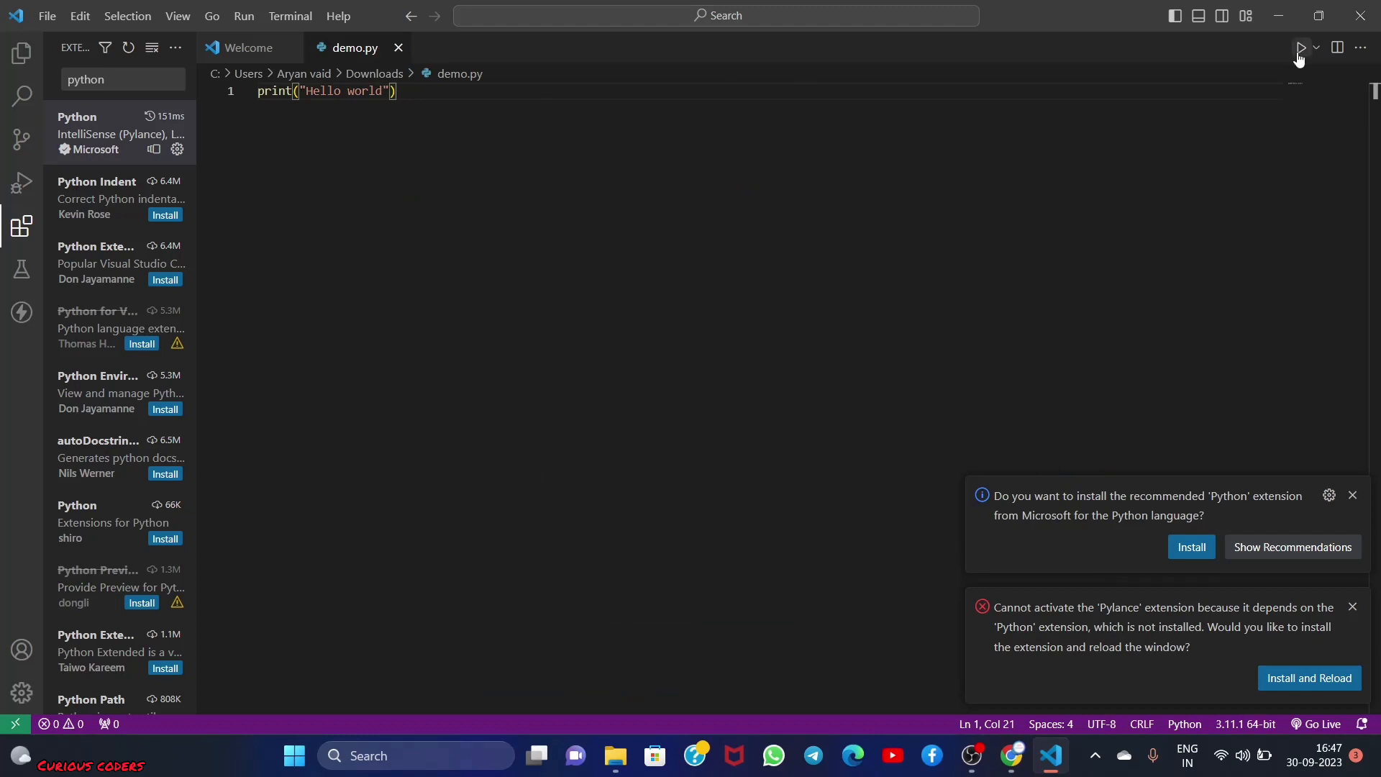
Run demo.py, add print("hi curious coder") on line 2, and rerun so both lines print
left_click(1300, 47)
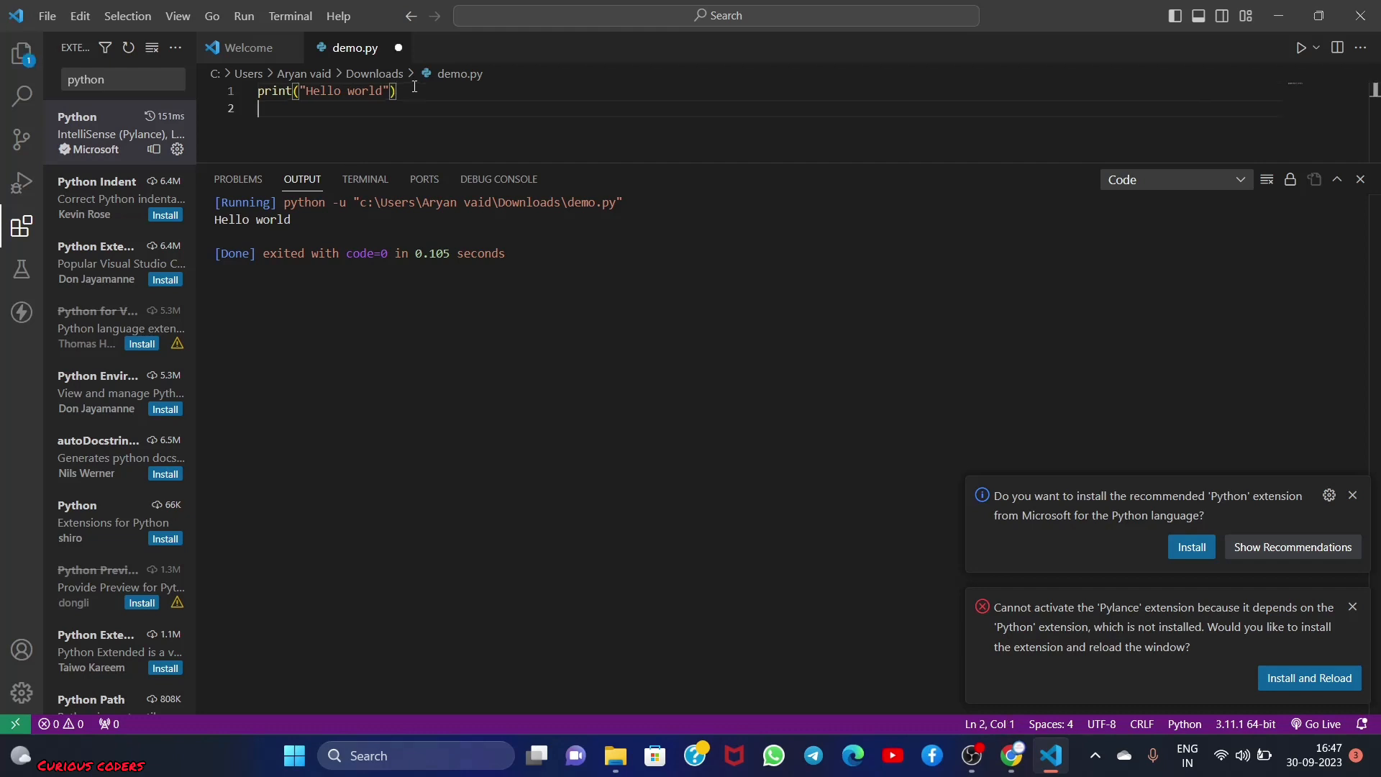
type("print()")
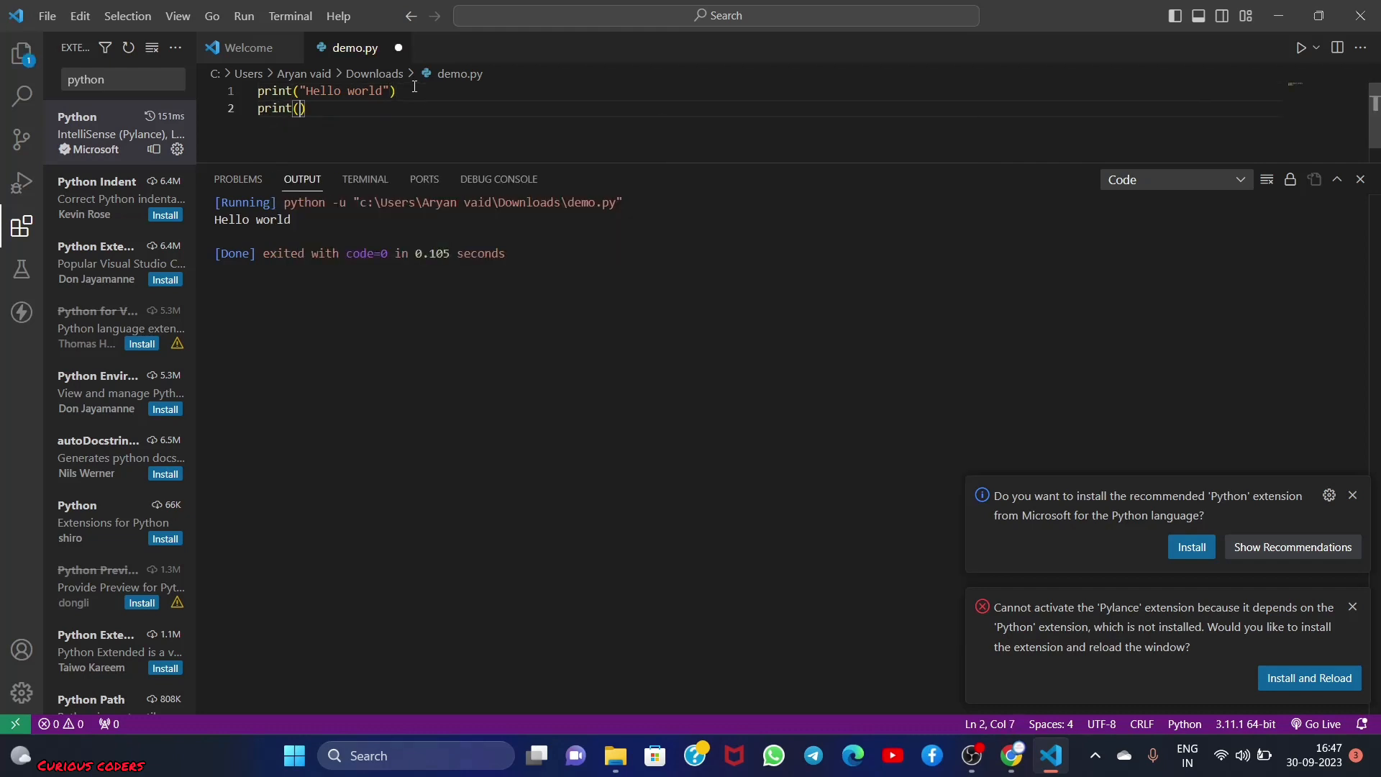
type("\"\"")
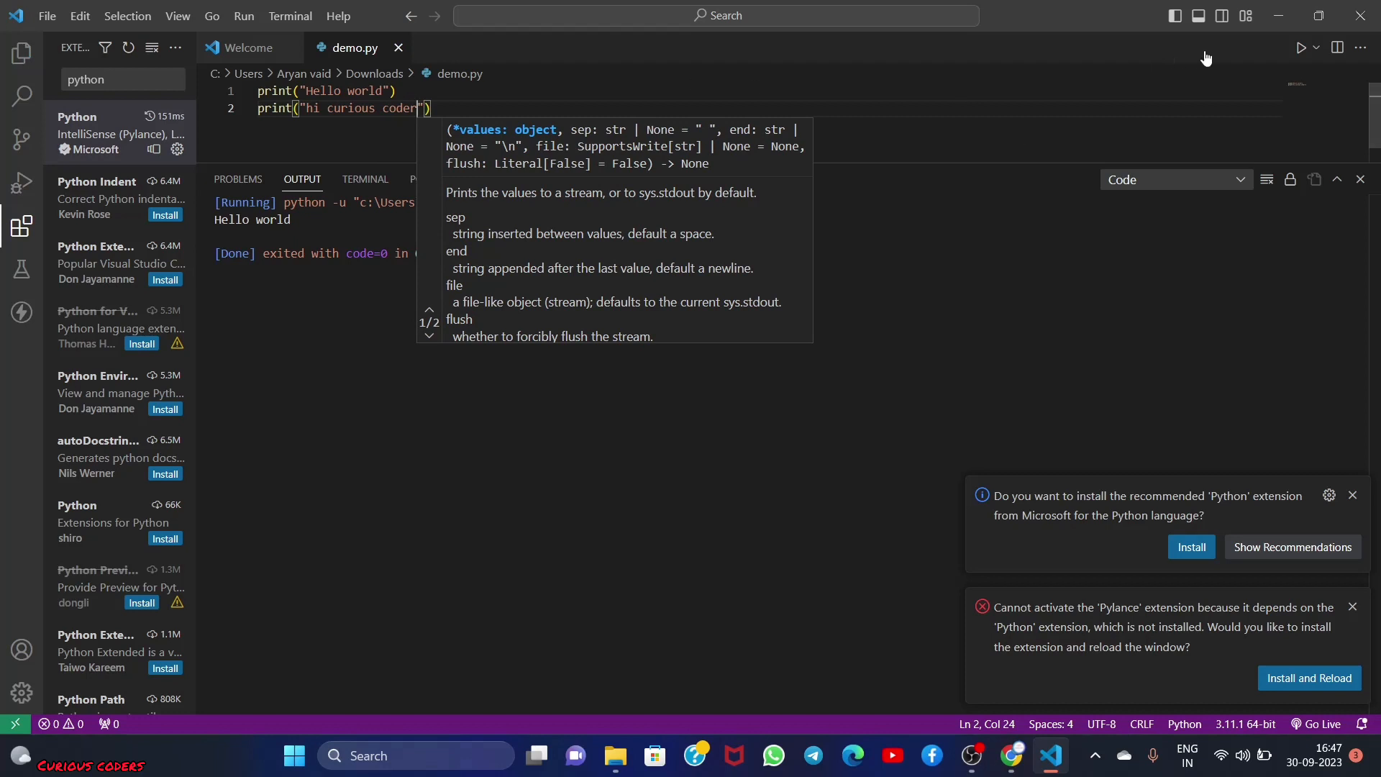
left_click(1302, 48)
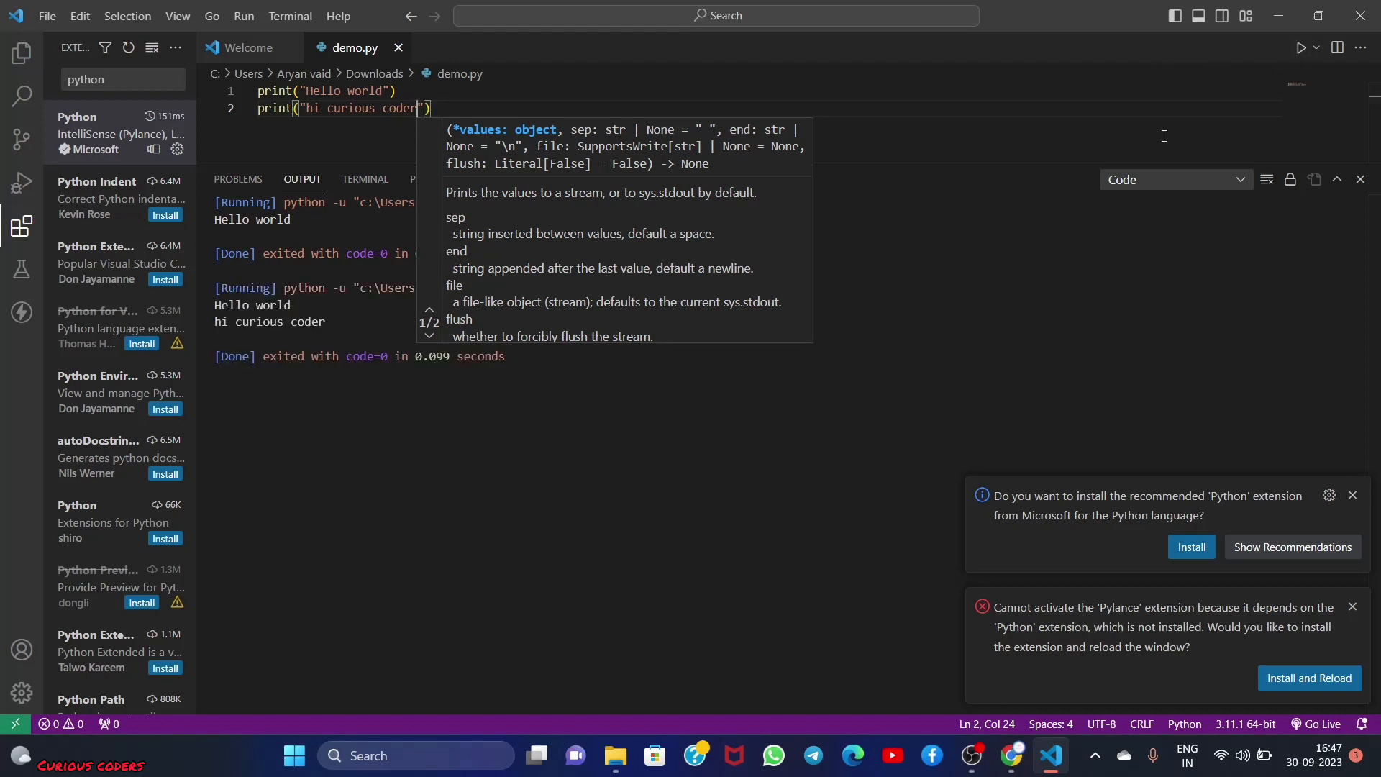